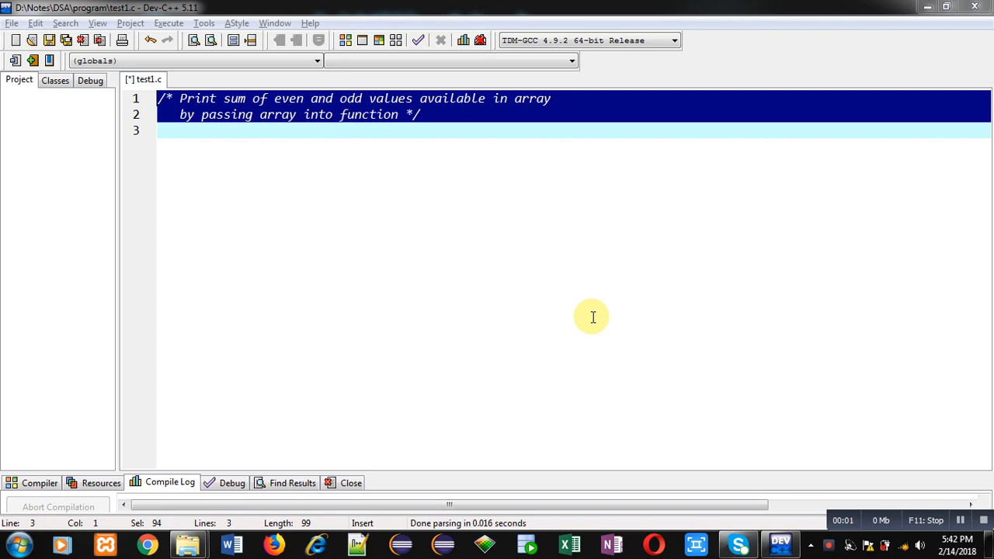
{"action": "mouse_move", "coordinate": [251, 166]}
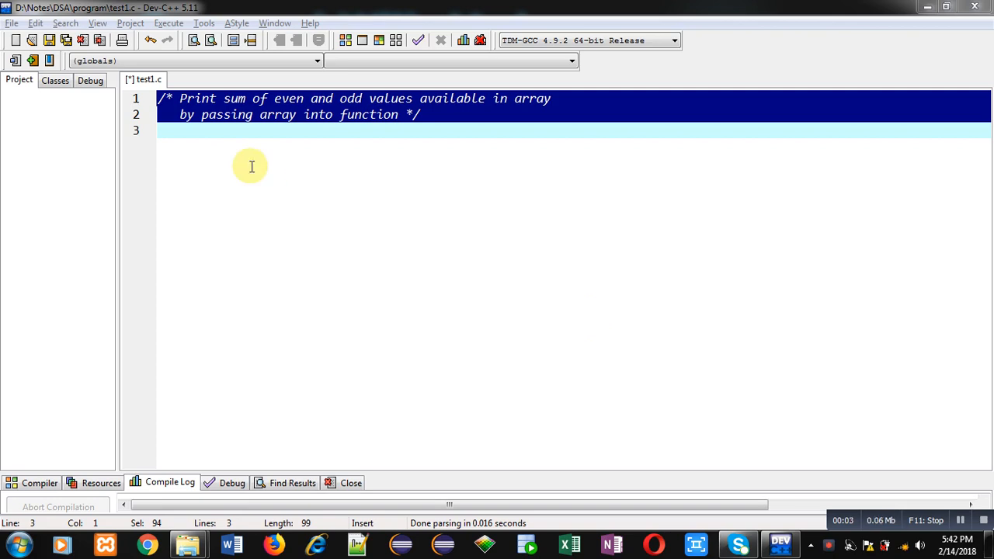
{"action": "mouse_move", "coordinate": [196, 124]}
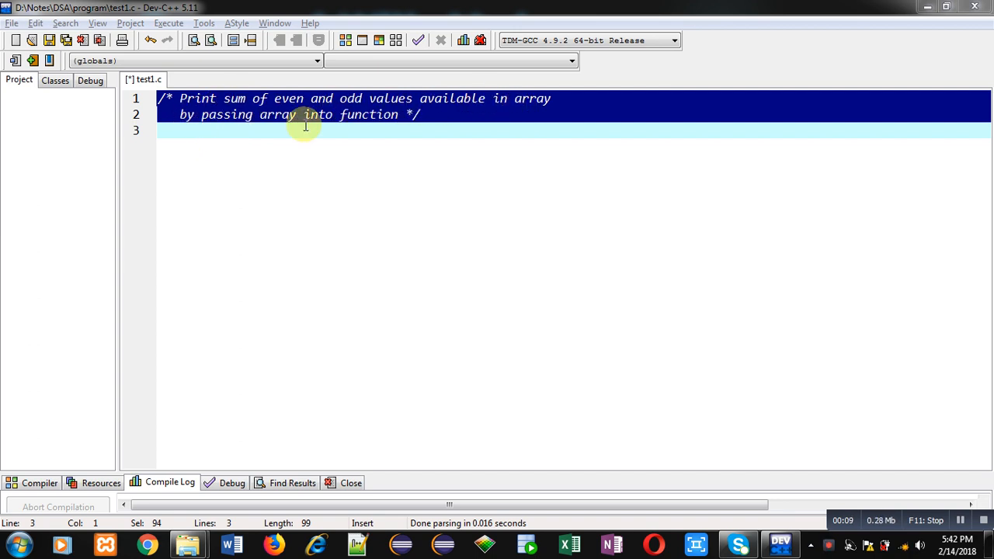
{"action": "mouse_move", "coordinate": [336, 146]}
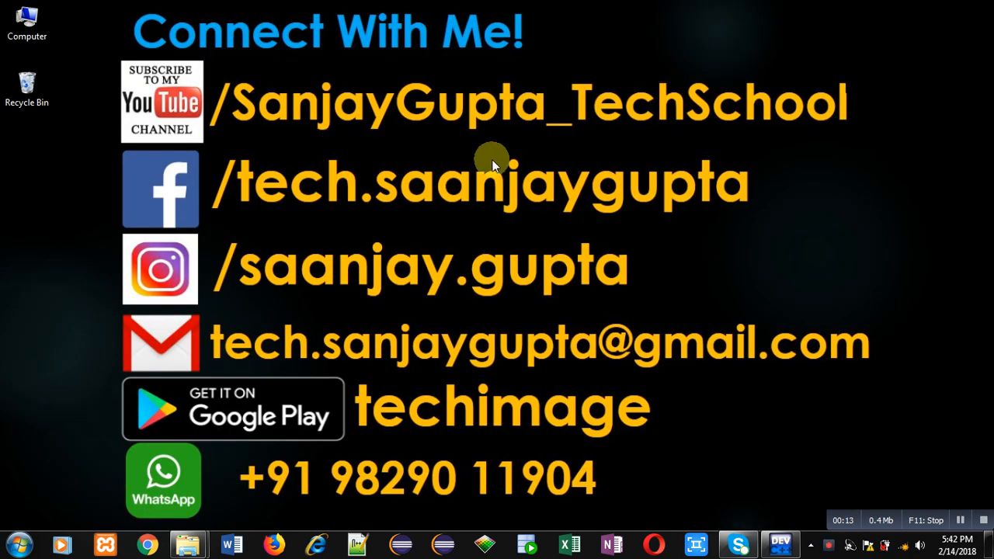
{"action": "mouse_move", "coordinate": [171, 136]}
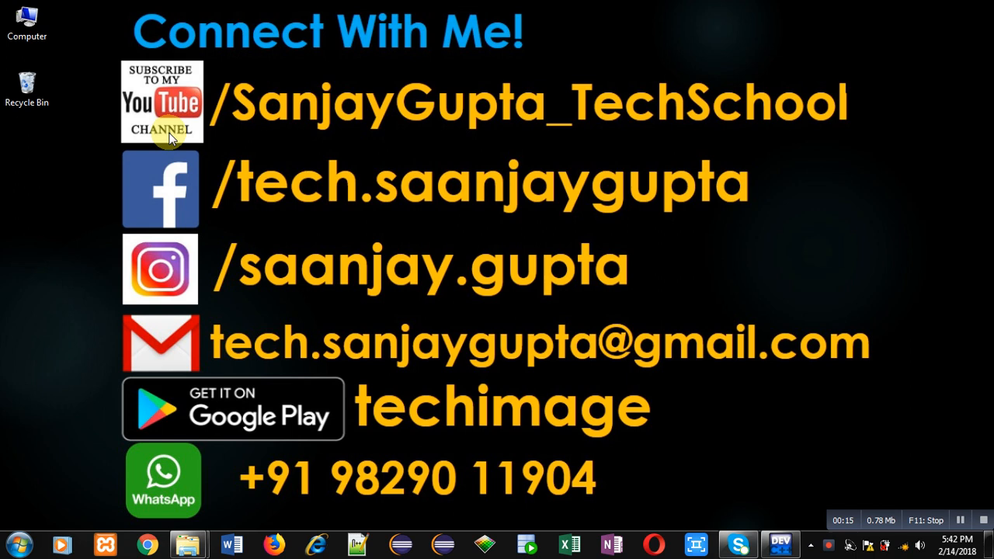
{"action": "mouse_move", "coordinate": [260, 143]}
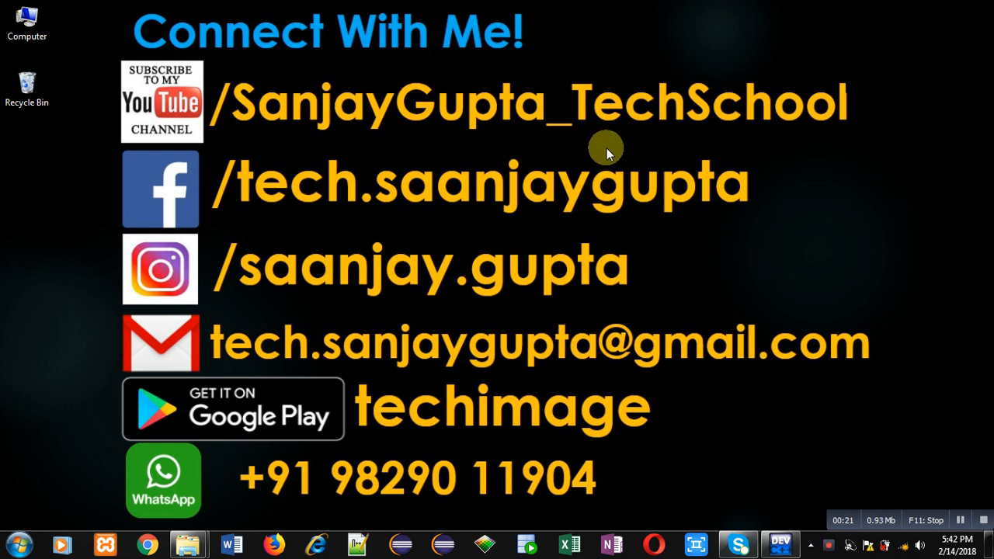
{"action": "mouse_move", "coordinate": [393, 443]}
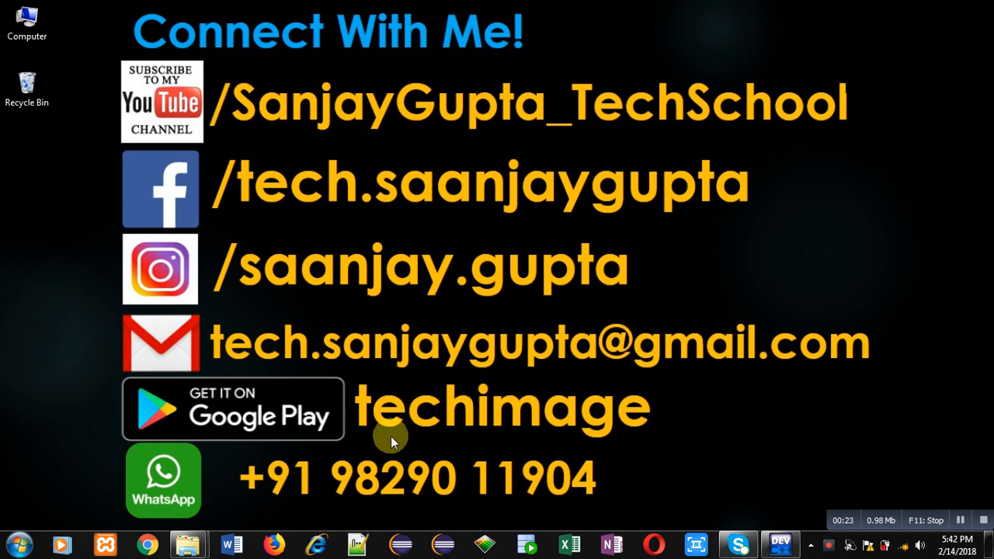
{"action": "mouse_move", "coordinate": [484, 432]}
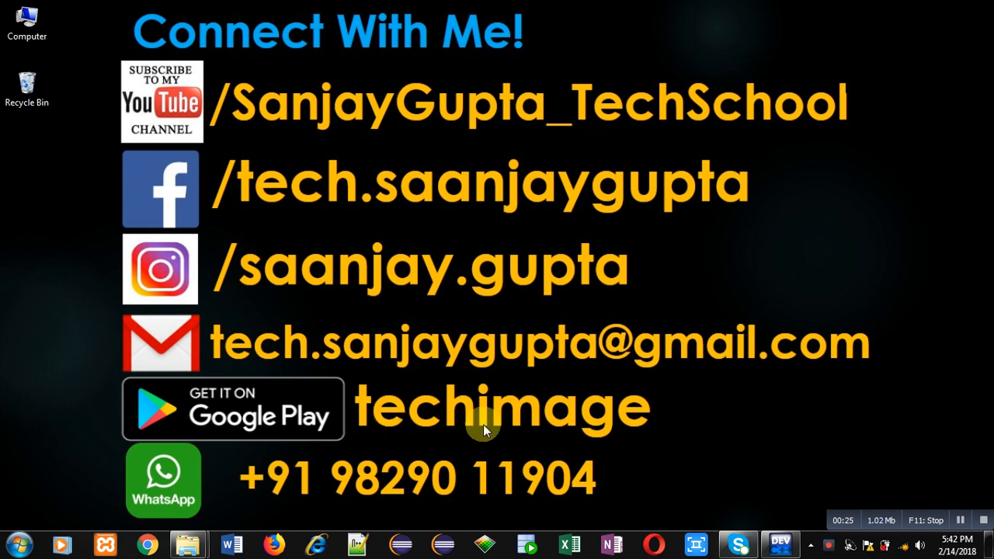
{"action": "mouse_move", "coordinate": [763, 503]}
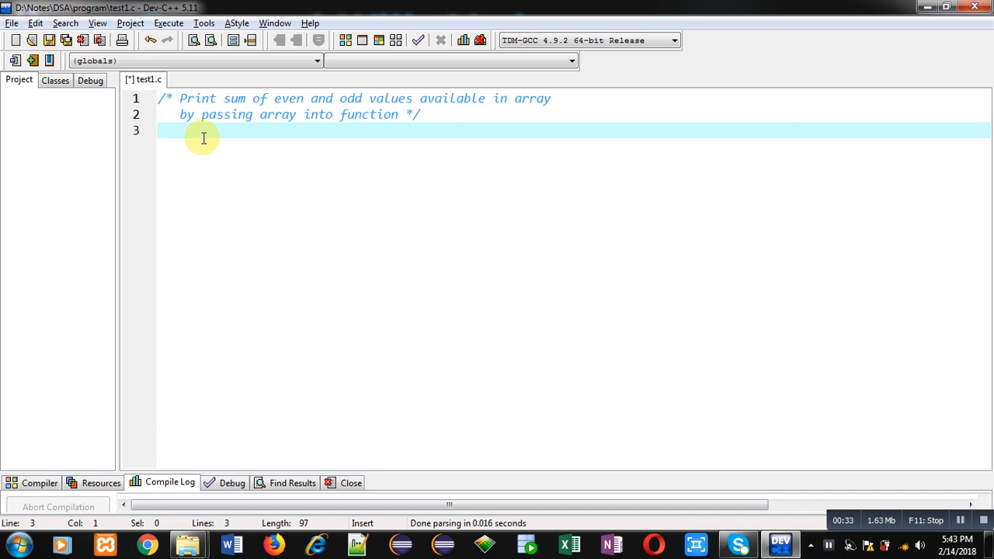
Add the #include<stdio.h> header line to test1.c
{"action": "type", "text": "#incl"}
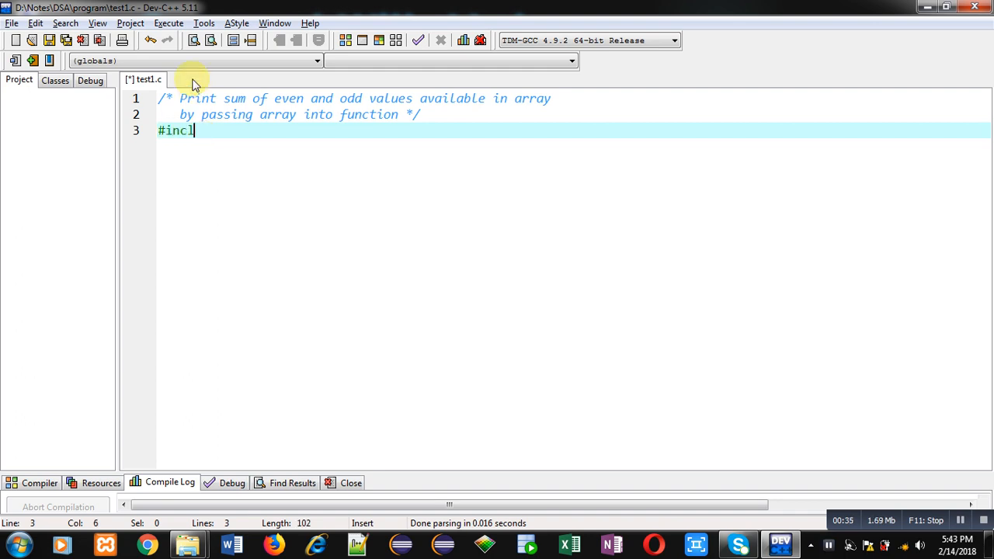
{"action": "type", "text": "ude<stdio>"}
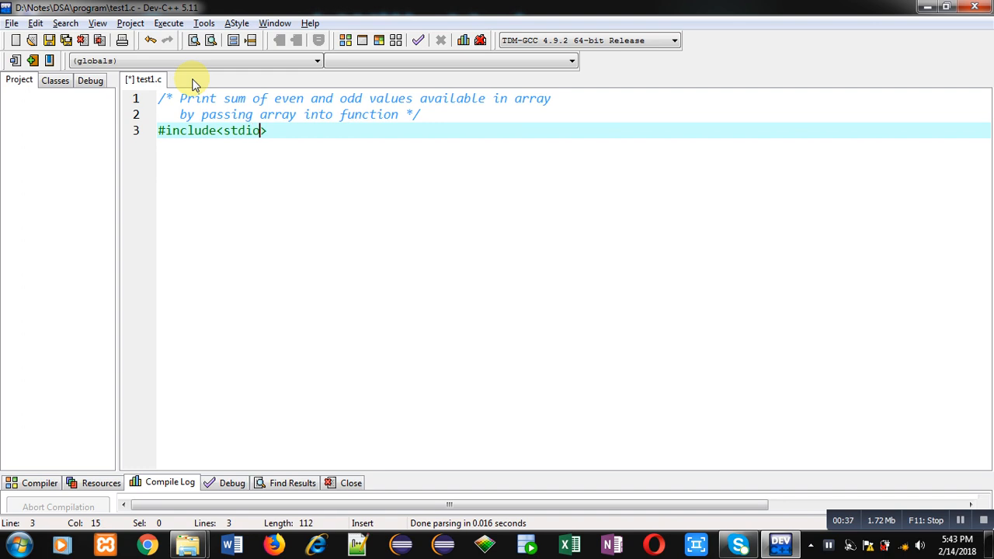
{"action": "type", "text": ".h>"}
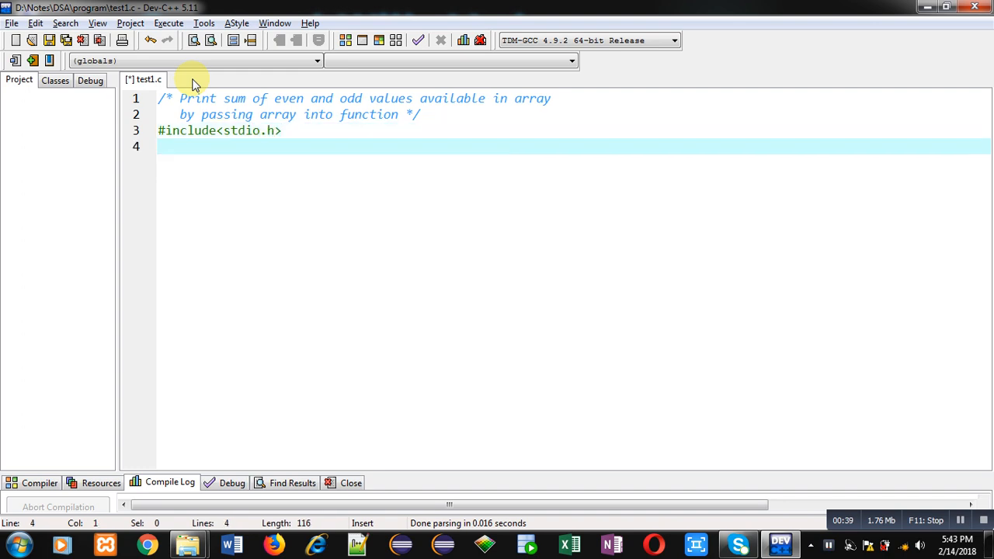
Declare the prototype void sum(int []); with a //function declaration comment
{"action": "type", "text": "void sum(int"}
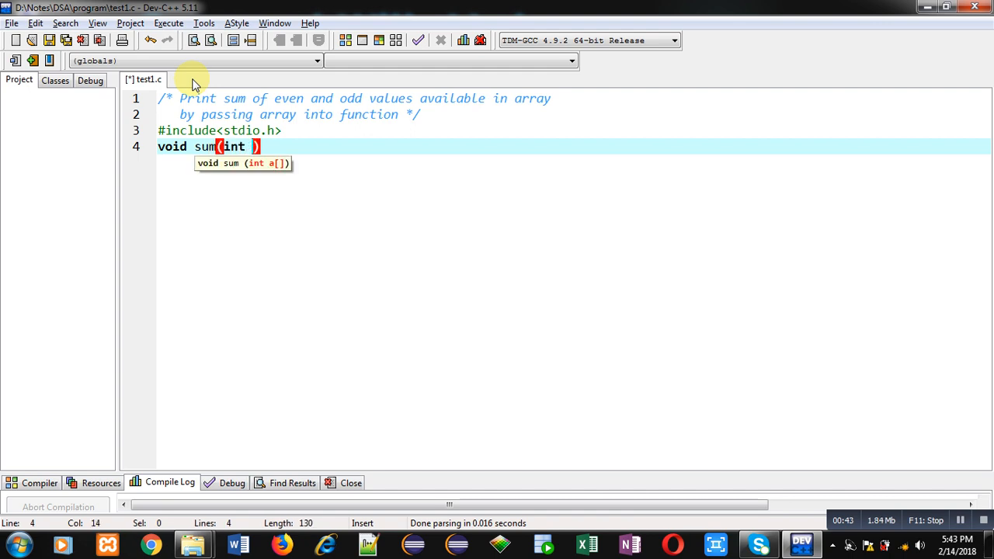
{"action": "type", "text": "[]"}
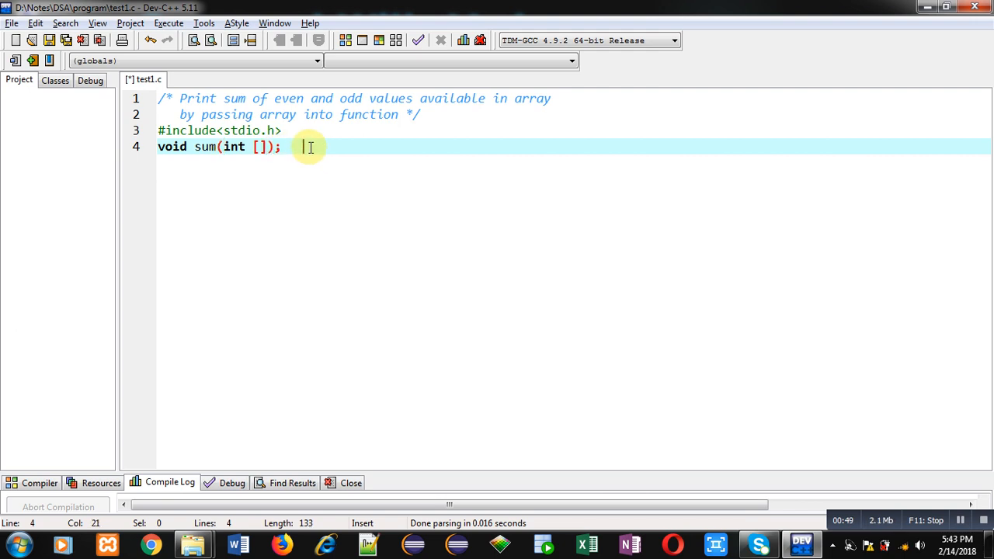
{"action": "type", "text": "//"}
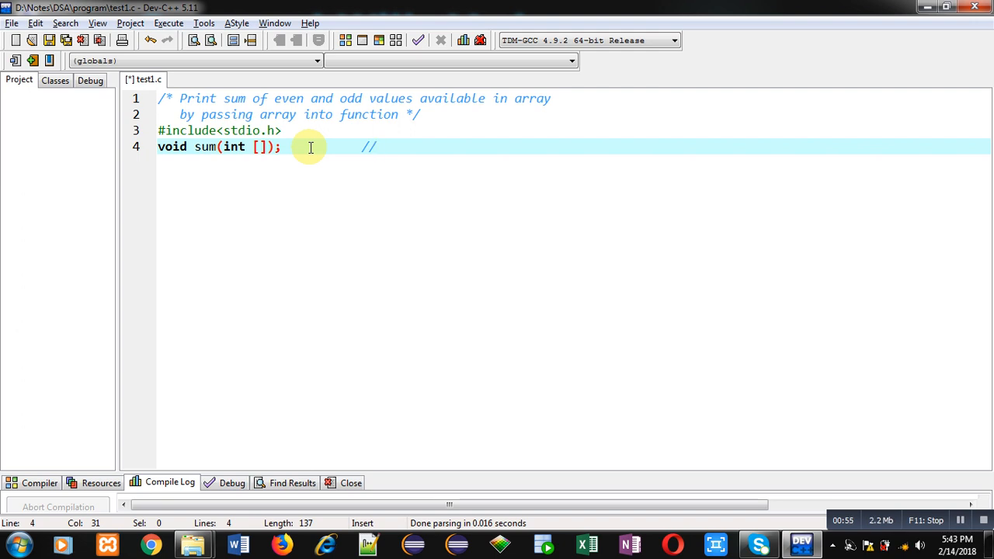
{"action": "type", "text": "fu"}
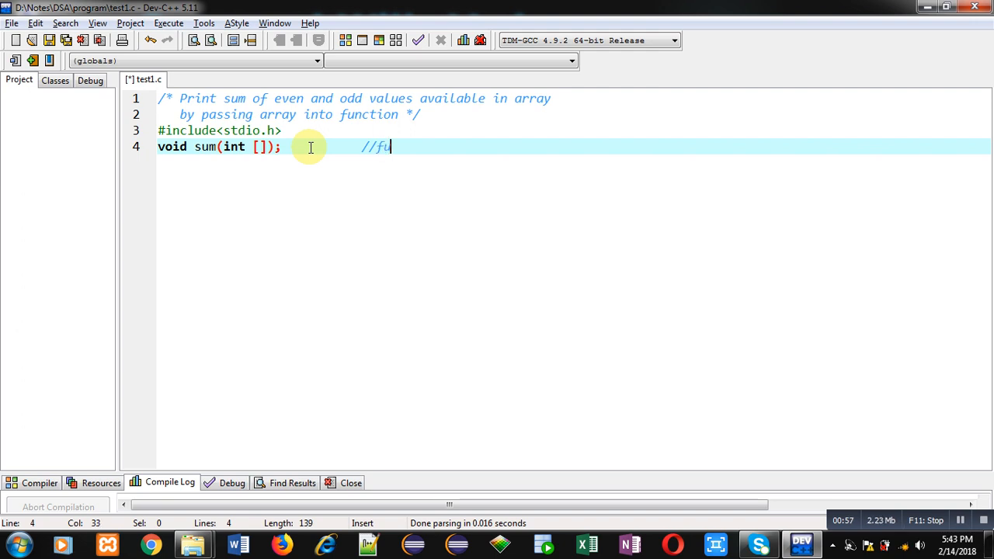
{"action": "type", "text": "nction decla"}
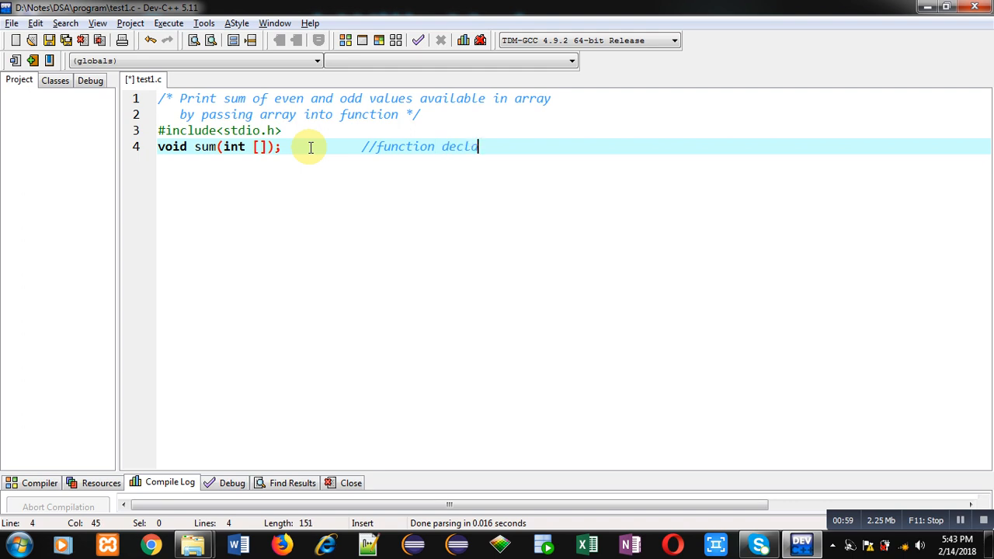
{"action": "type", "text": "ration"}
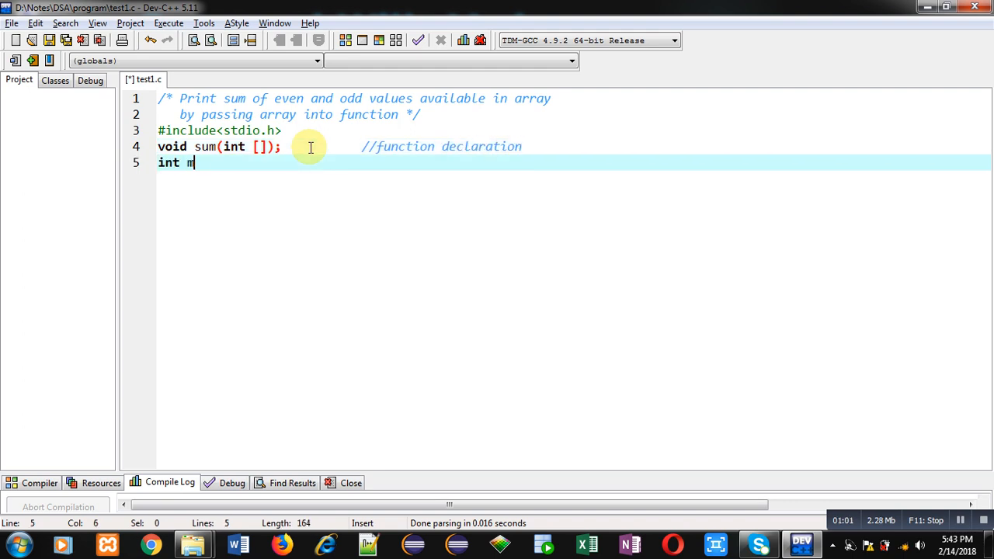
Start main, declaring int a[10] and i, and print an 'Enter 10' prompt
{"action": "type", "text": "ain()"}
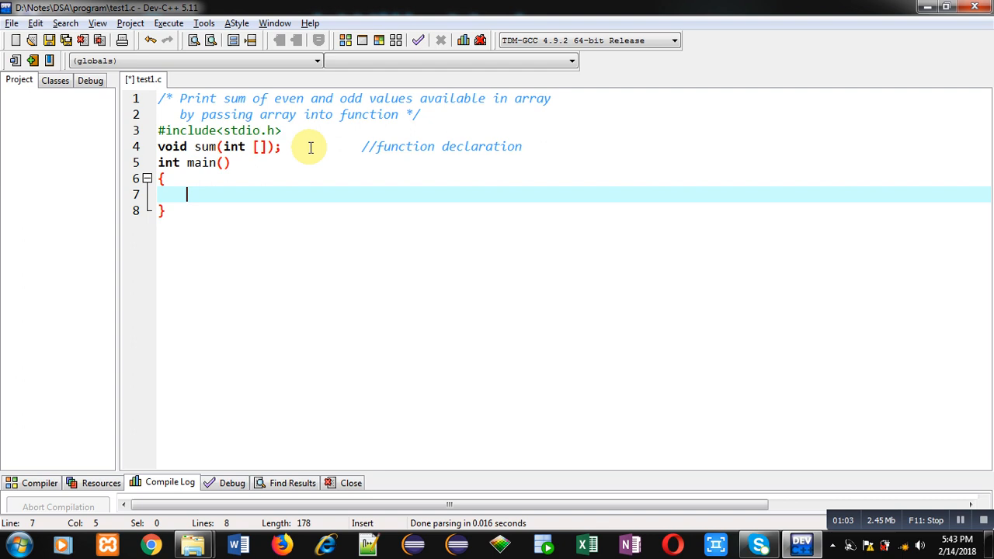
{"action": "type", "text": "int a[10]"}
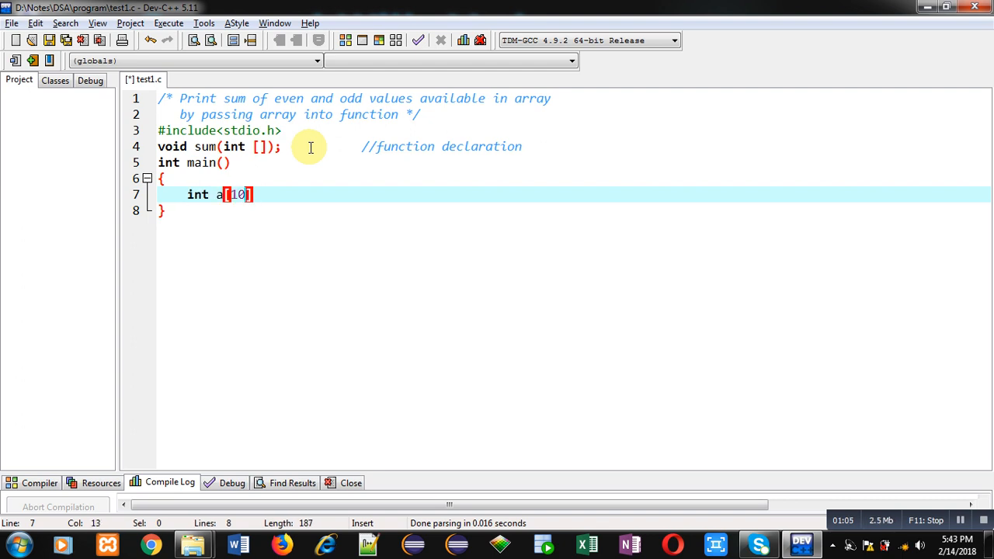
{"action": "type", "text": ",i"}
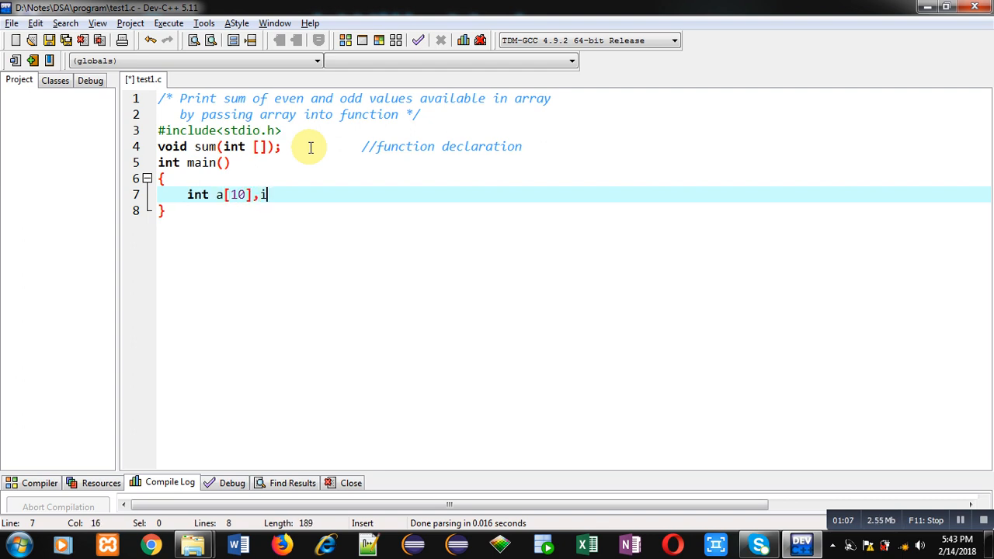
{"action": "type", "text": ";"}
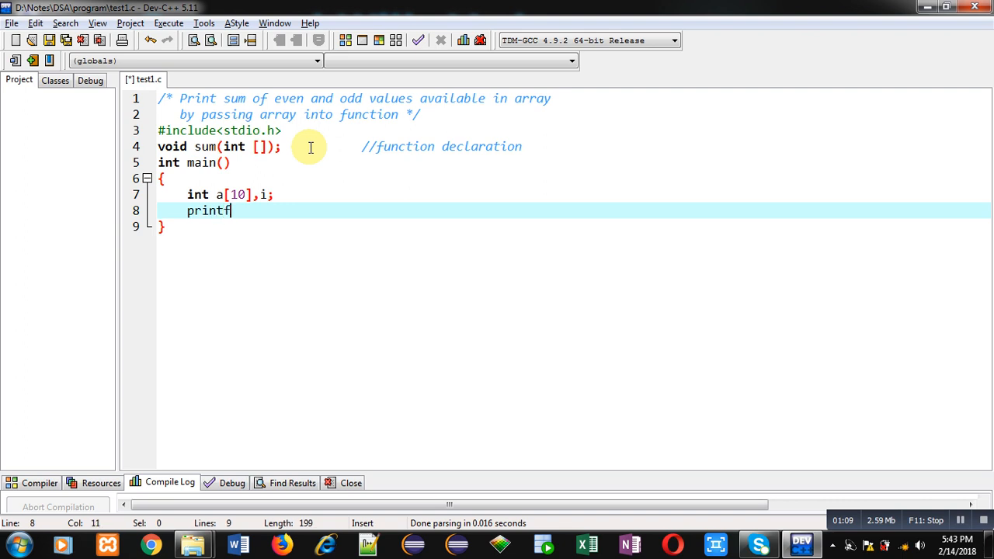
{"action": "type", "text": "(\"\")"}
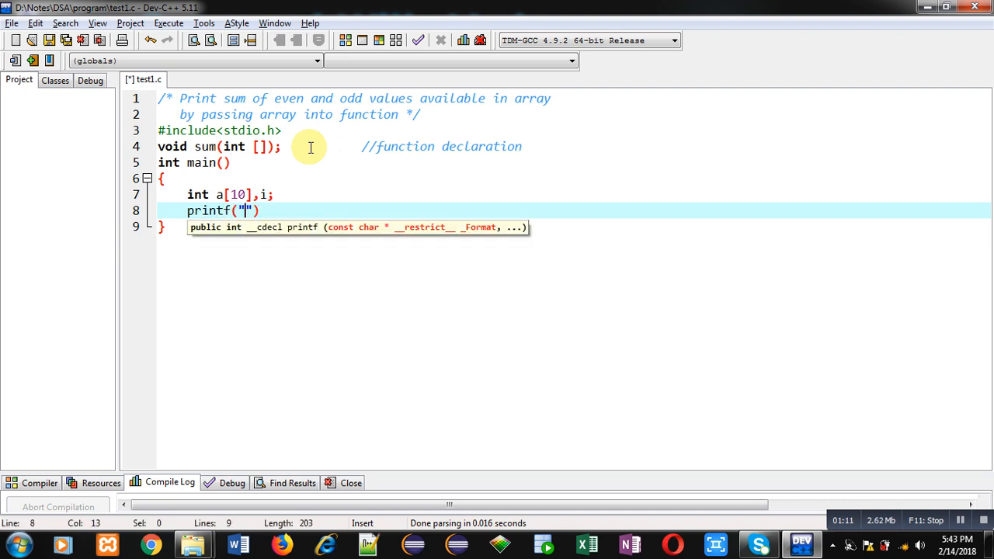
{"action": "type", "text": "\\n"}
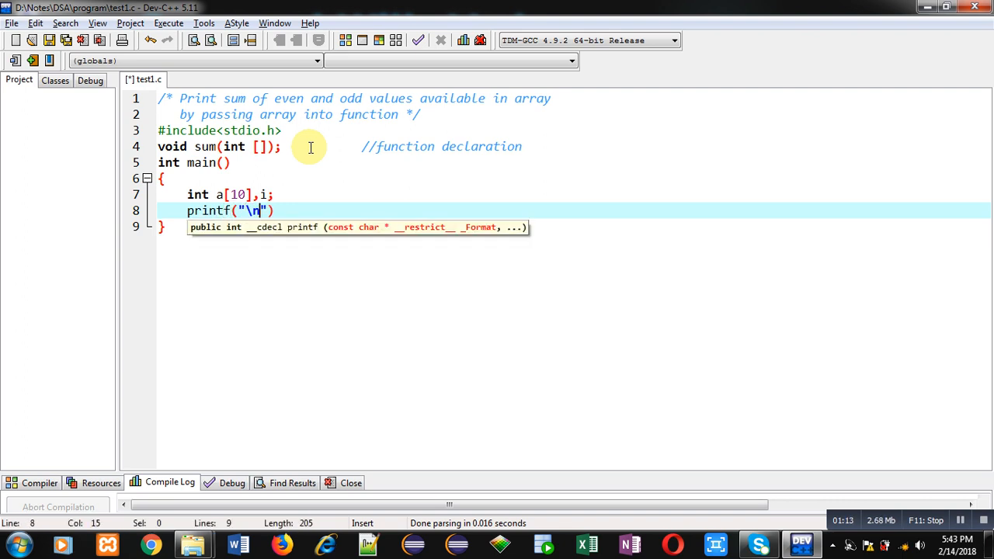
{"action": "type", "text": "Enter 10 Elements"}
{"action": "type", "text": "for(i"}
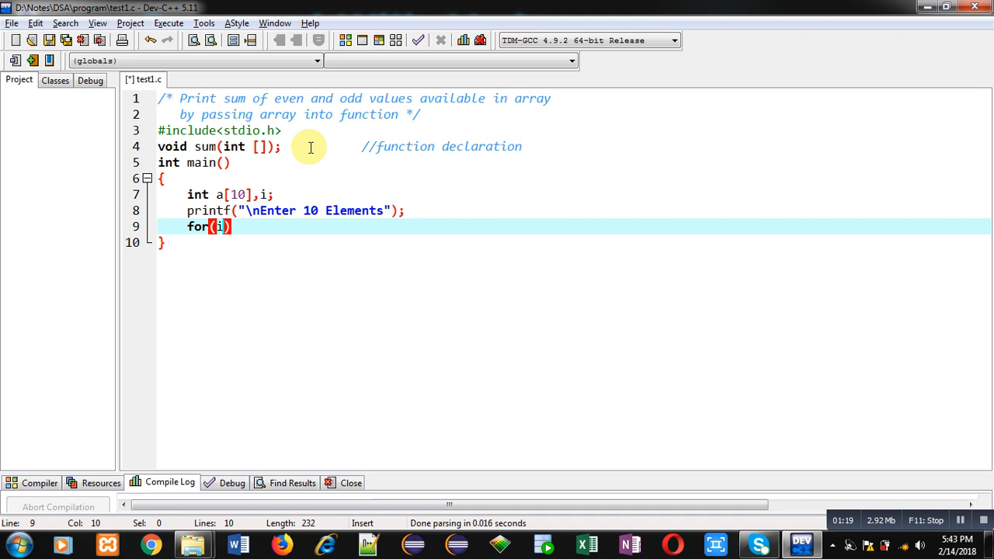
Loop i from 0 to 9 reading each element with scanf("%d",&a[i])
{"action": "type", "text": "=0;i<10;i++"}
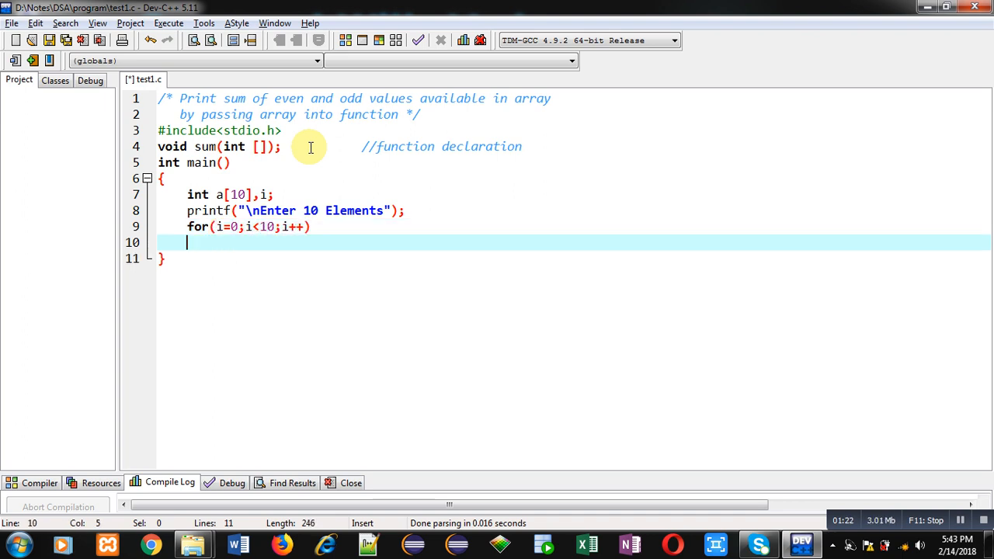
{"action": "type", "text": "scanf("}
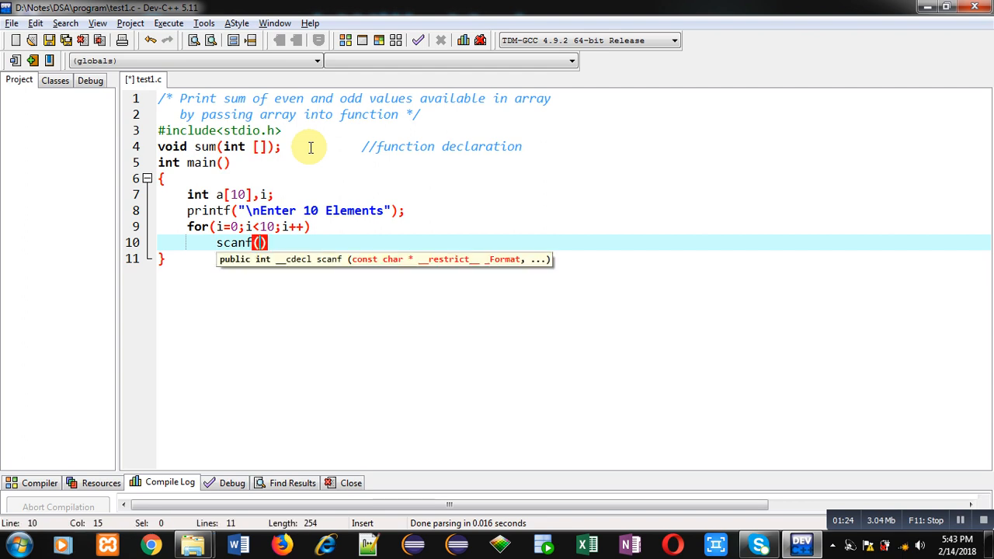
{"action": "type", "text": "\"%d\","}
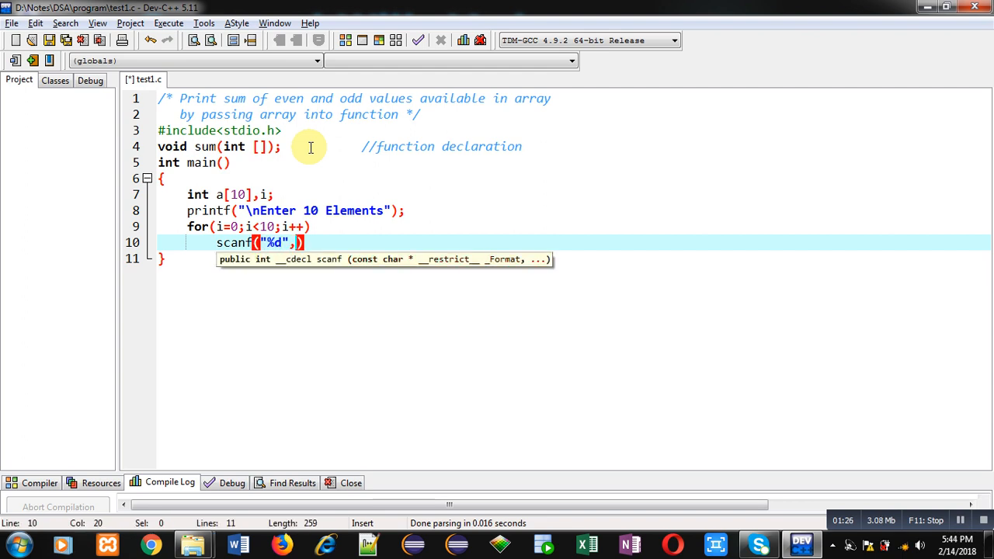
{"action": "type", "text": "&a[i]"}
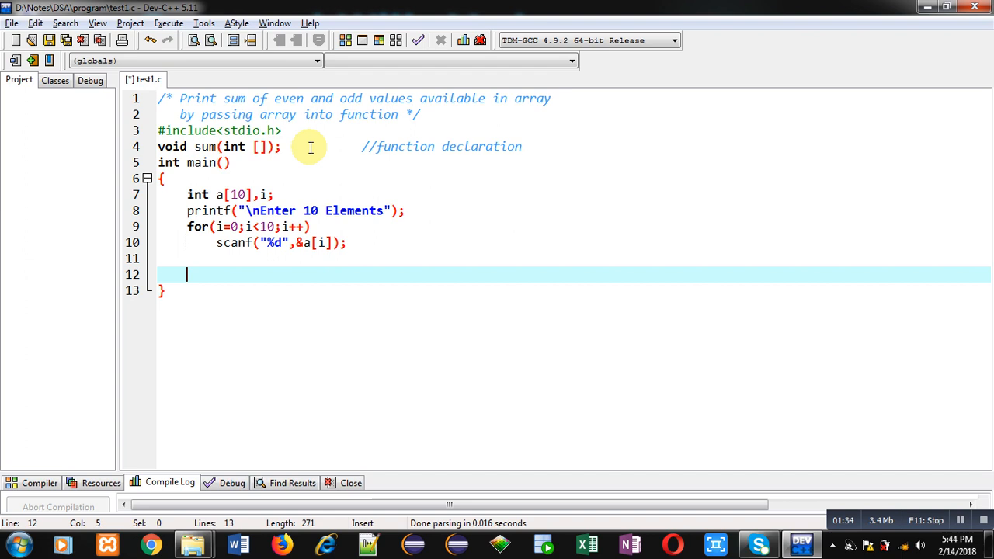
Call sum(a); with a //function calling comment and return 0
{"action": "type", "text": "sum"}
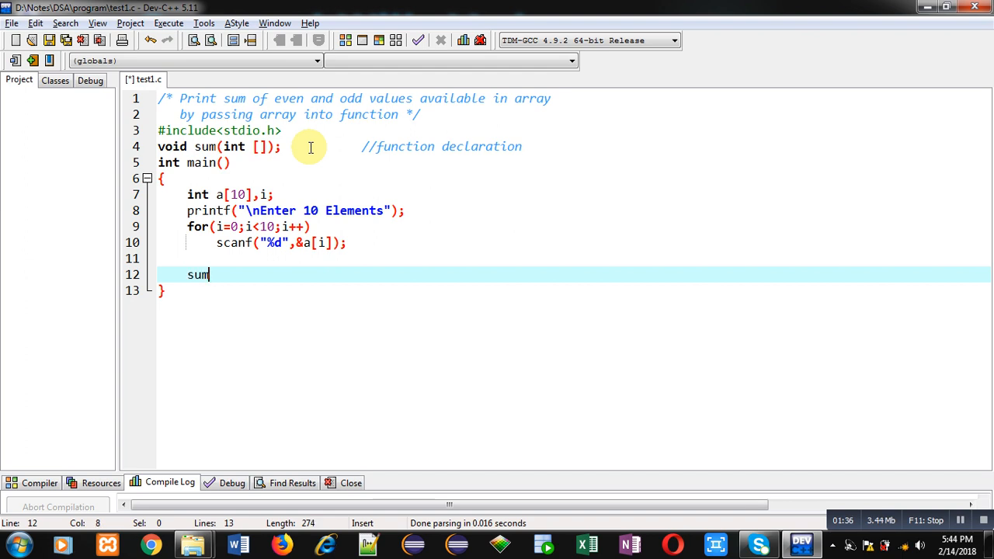
{"action": "type", "text": "(a);"}
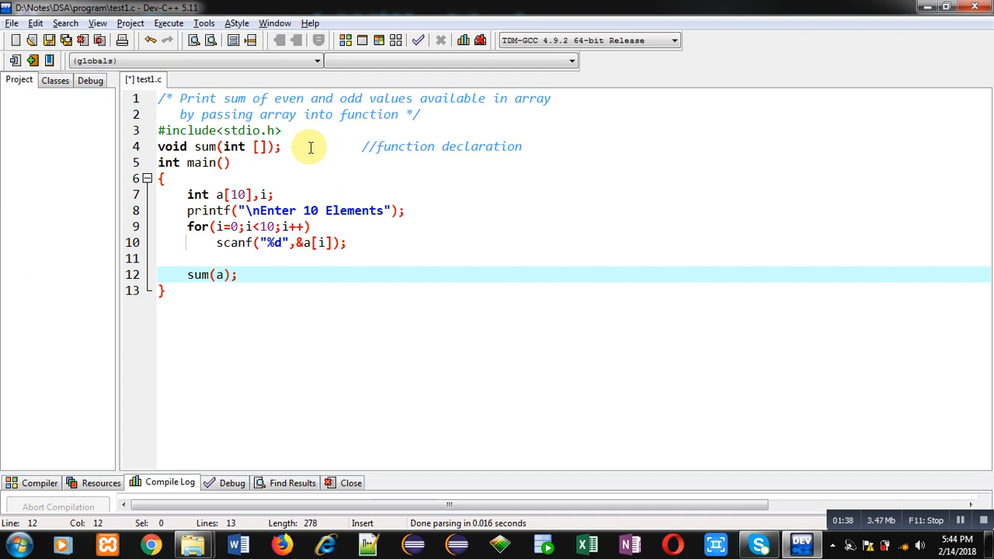
{"action": "type", "text": "//function calling"}
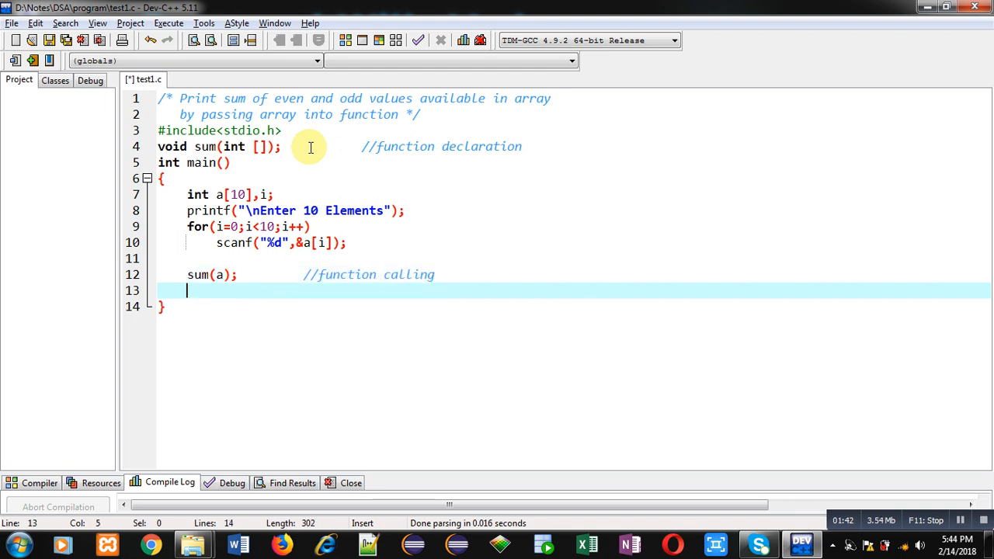
{"action": "type", "text": "return 0;"}
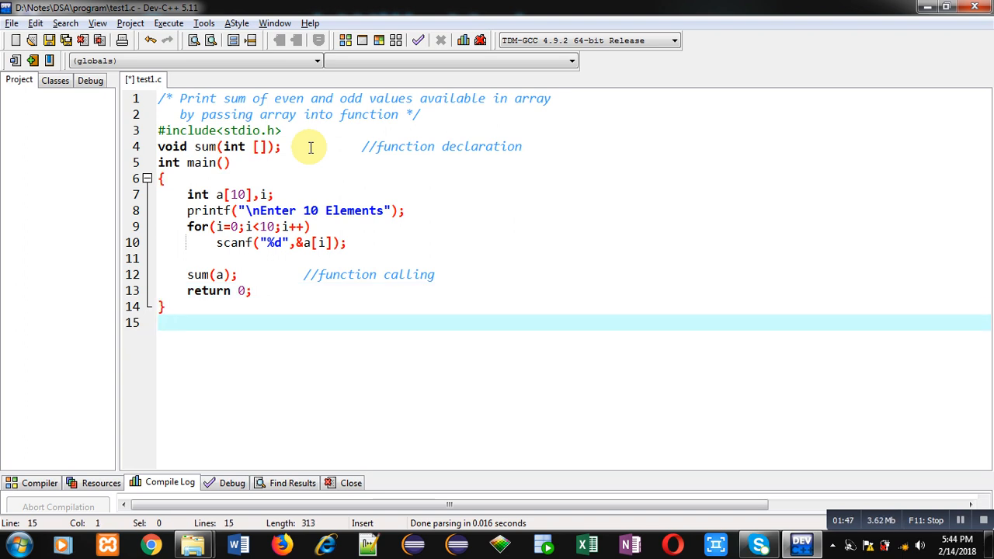
Write the header void sum(int a[]) with a //function defintion comment
{"action": "type", "text": "void su"}
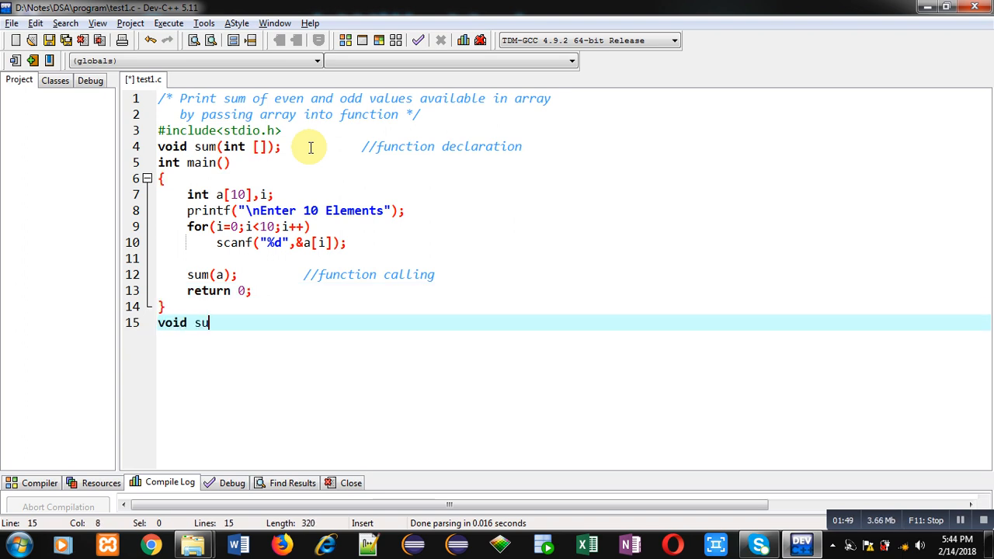
{"action": "type", "text": "m(int a[]"}
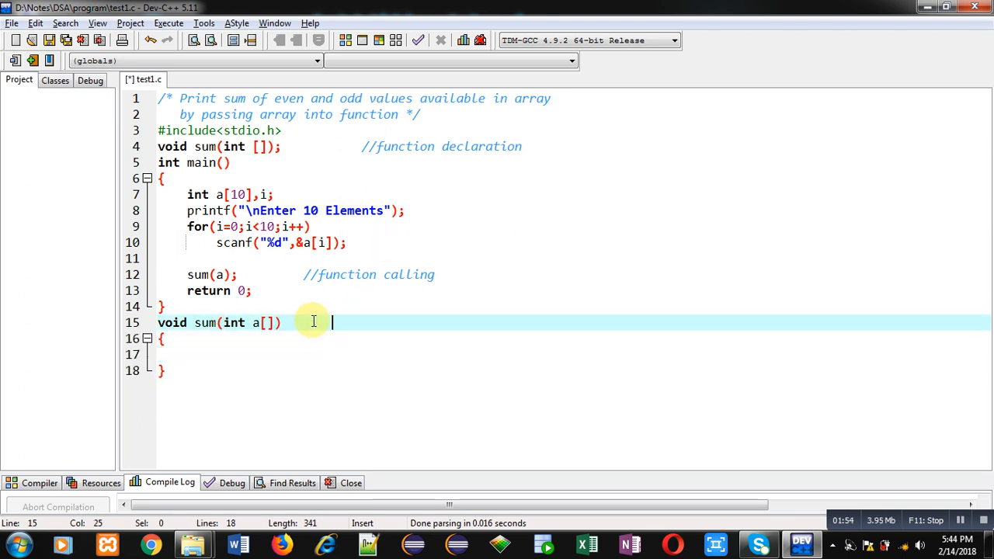
{"action": "type", "text": "//fu"}
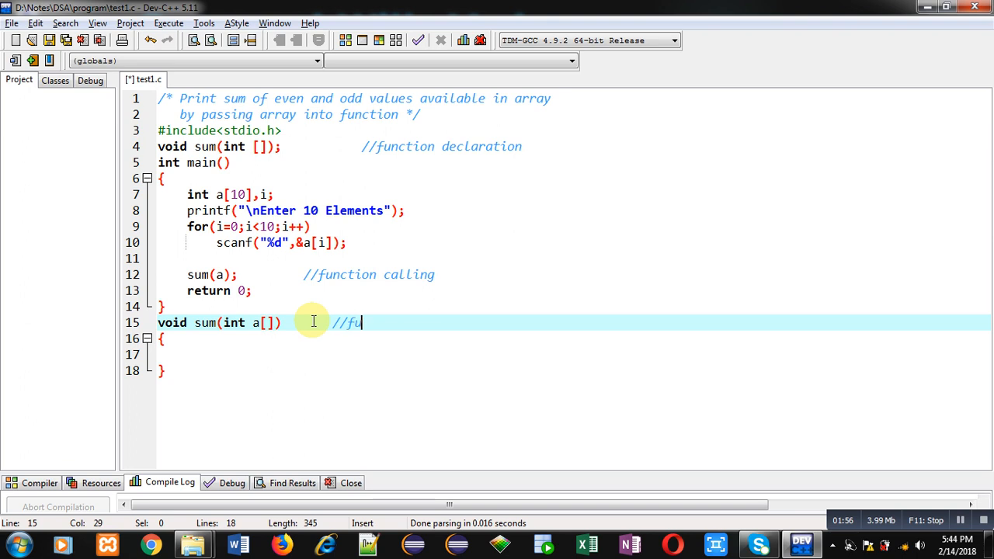
{"action": "type", "text": "nction"}
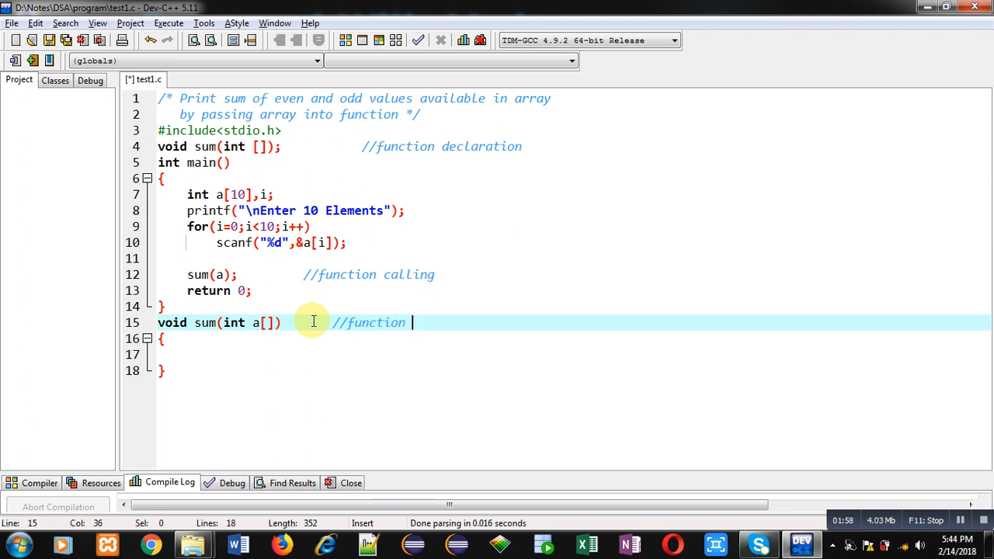
{"action": "type", "text": "def"}
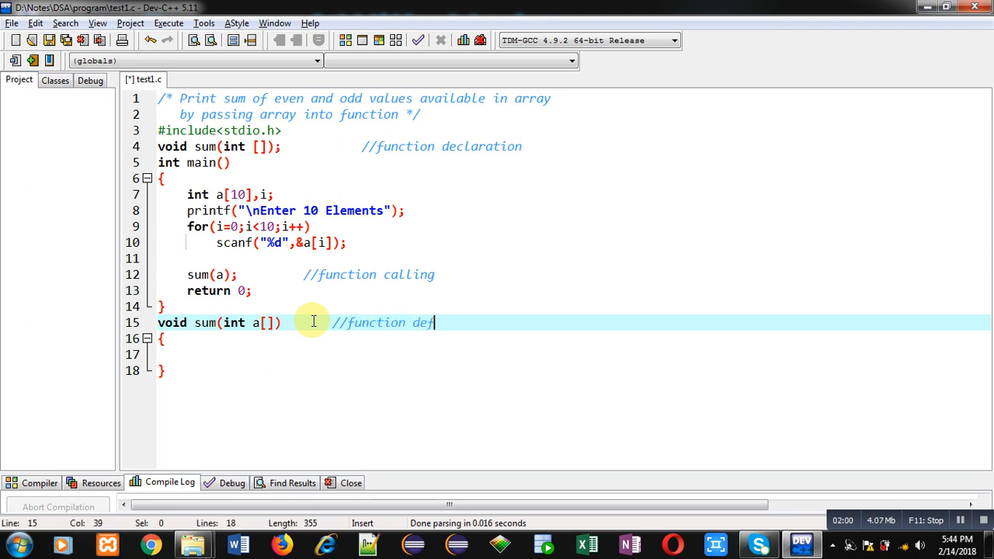
{"action": "type", "text": "intion"}
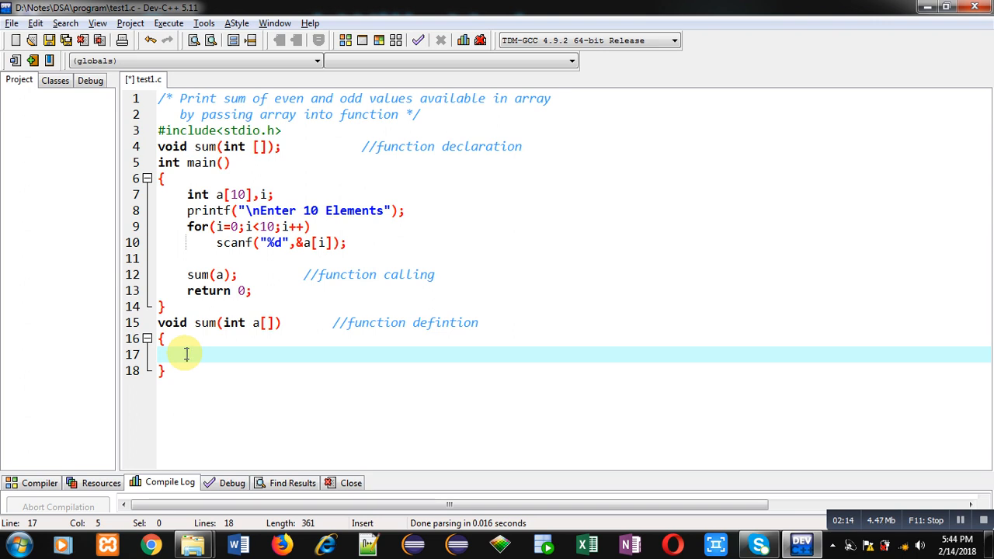
Declare int i,s1=0,s2=0; inside the sum function body
{"action": "type", "text": "int i"}
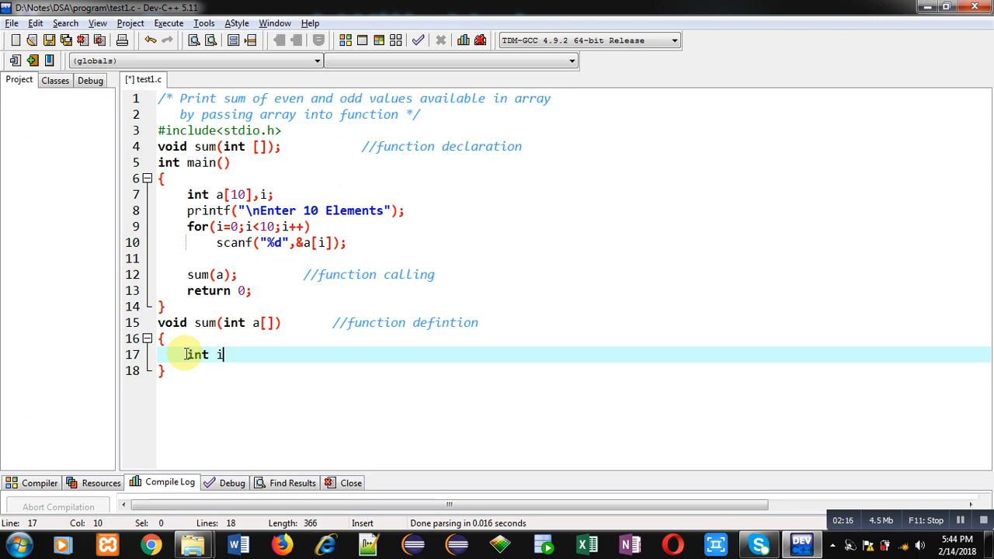
{"action": "type", "text": ",s1=0"}
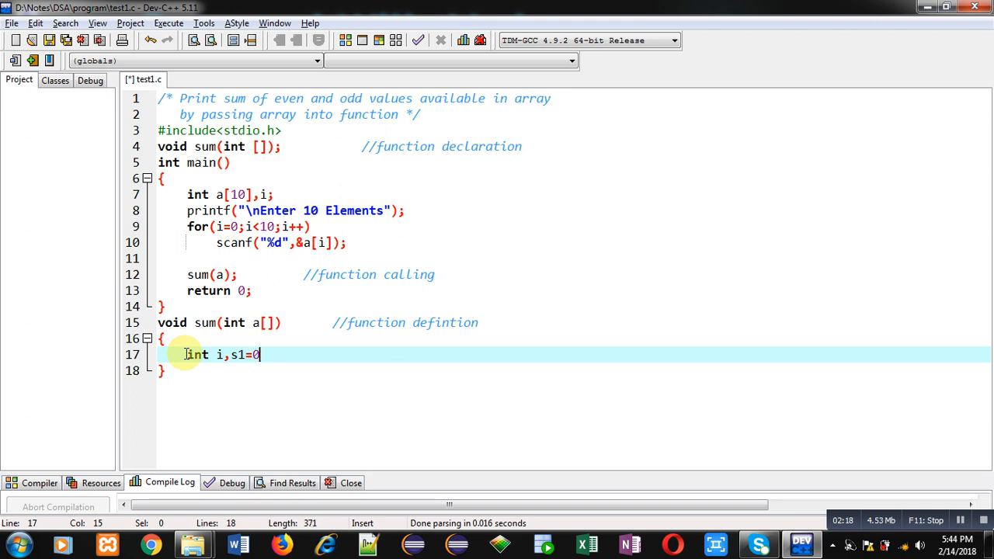
{"action": "type", "text": ",s2="}
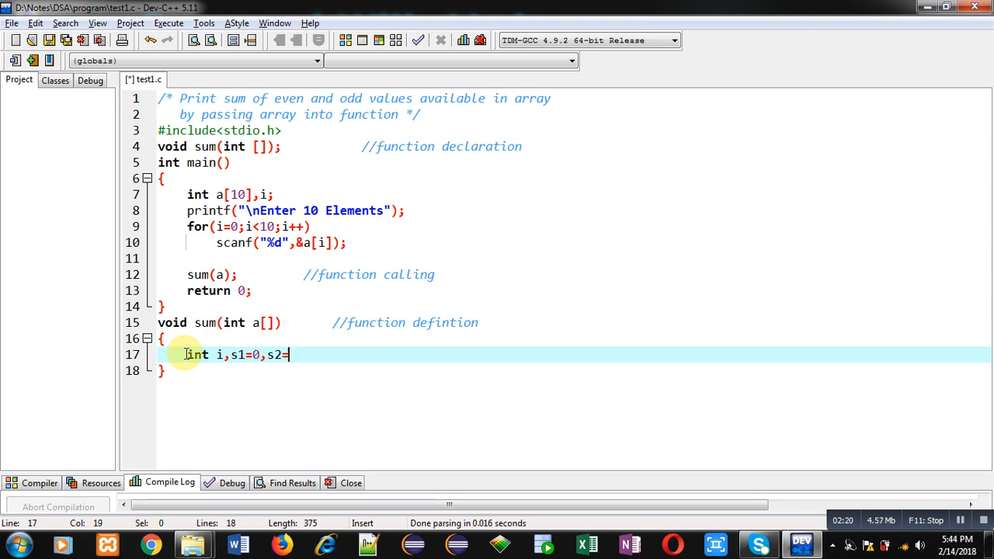
{"action": "type", "text": "0;"}
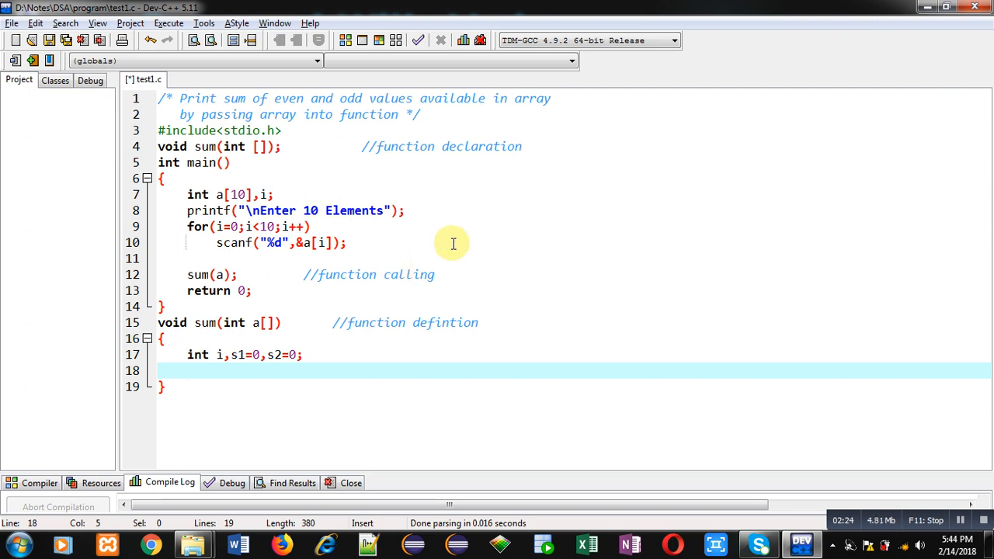
Add a for loop over the ten elements testing if a[i]%2==0
{"action": "type", "text": "fo"}
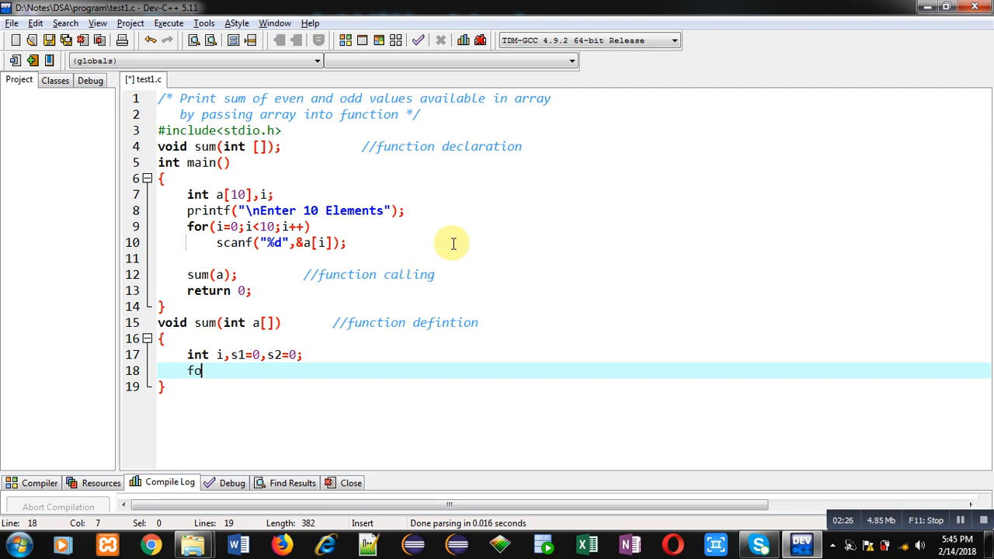
{"action": "type", "text": "r(i=0;i)"}
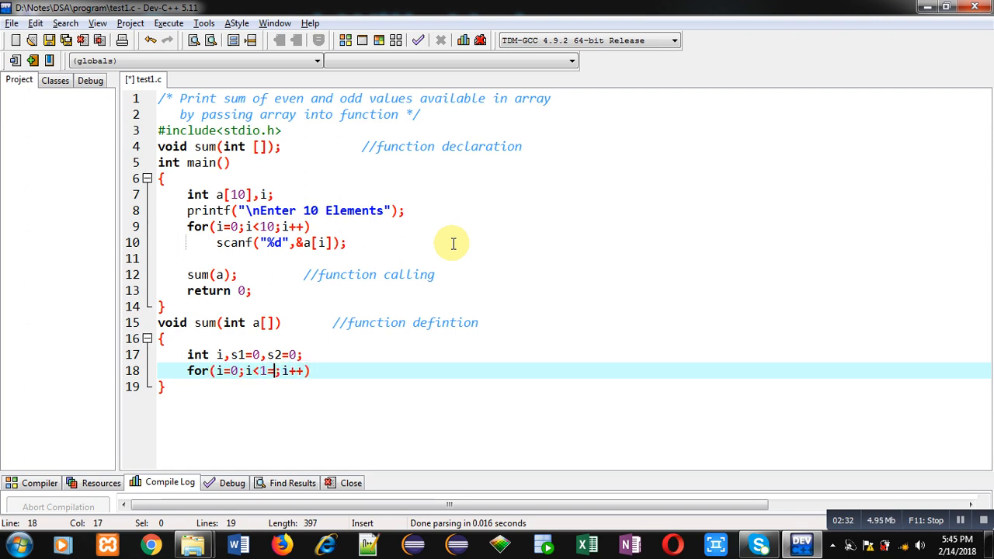
{"action": "type", "text": "0"}
{"action": "type", "text": "if"}
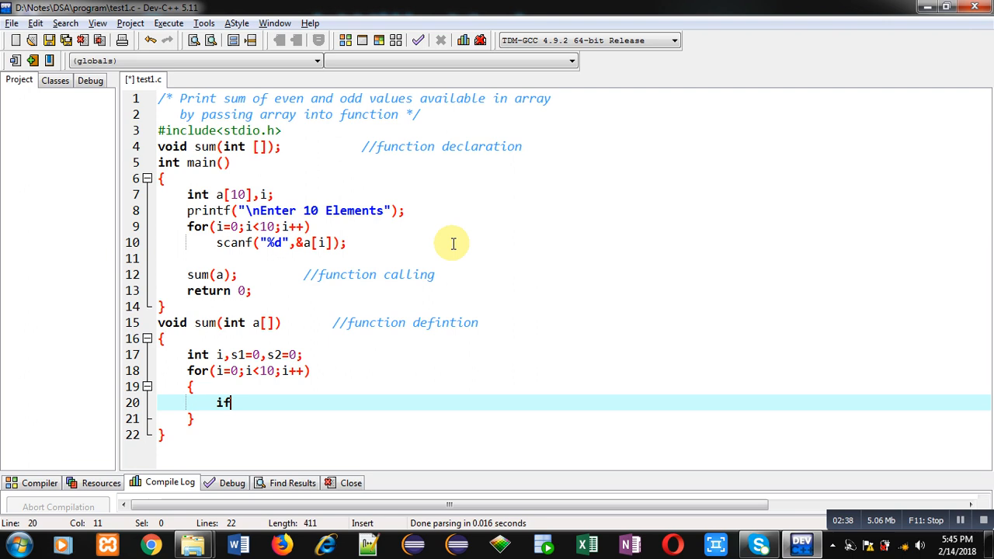
{"action": "type", "text": "(a[i])"}
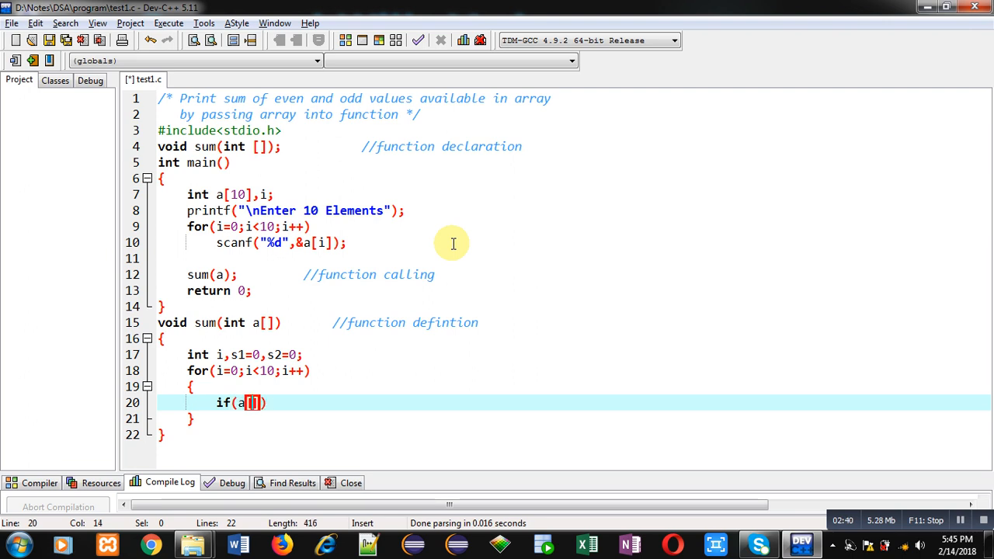
{"action": "type", "text": "i"}
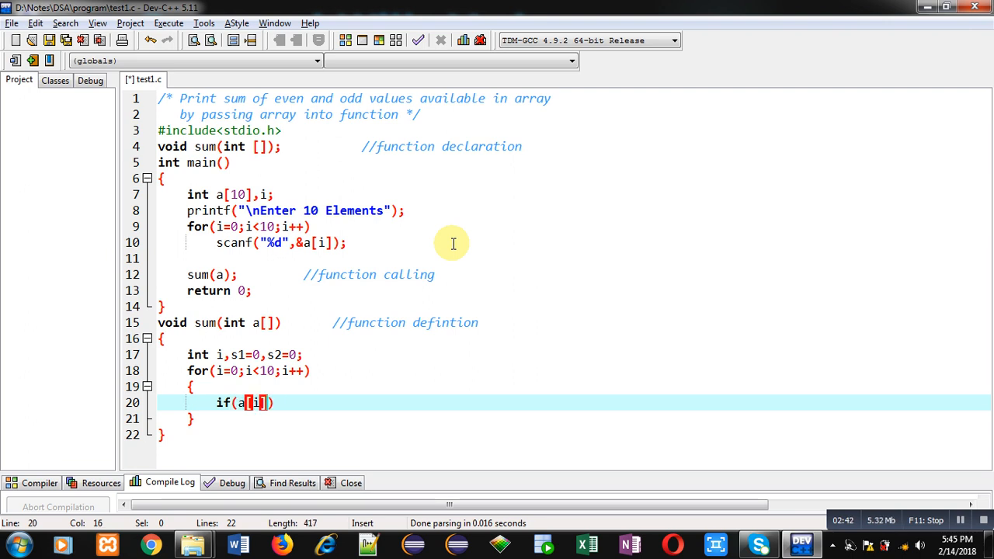
{"action": "type", "text": "%2=="}
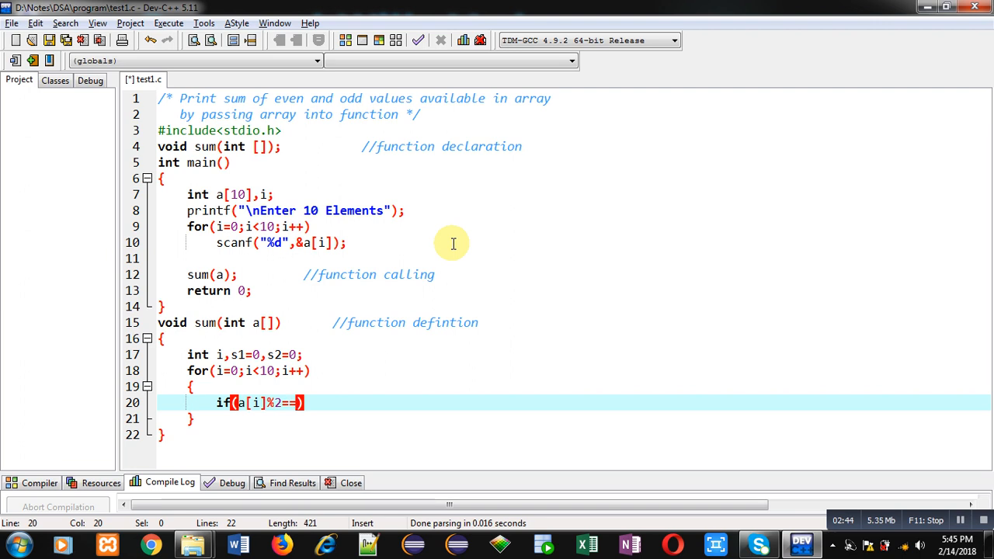
{"action": "type", "text": "0"}
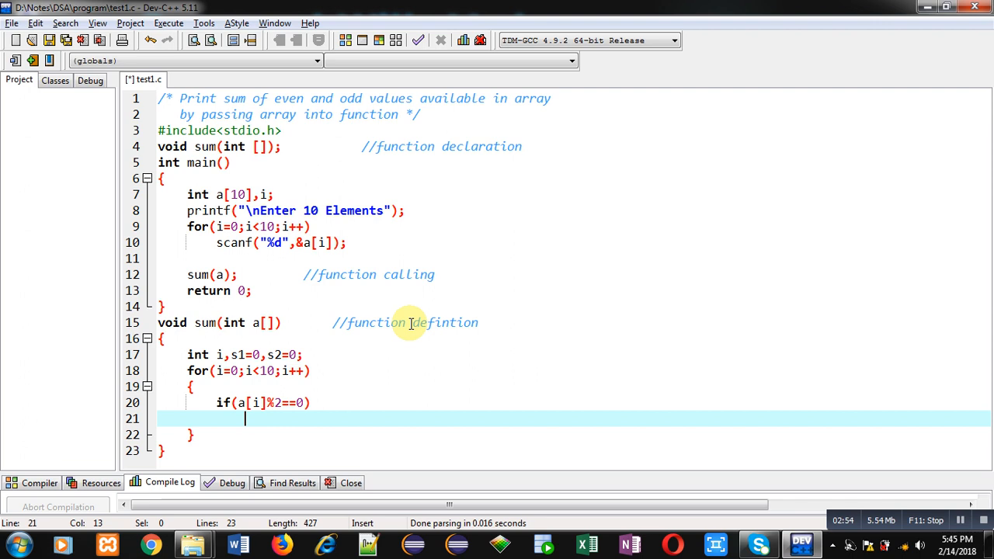
Accumulate even values with s1=s1+a[i]; and odd values with else s2=s2+a[i];
{"action": "type", "text": "s1="}
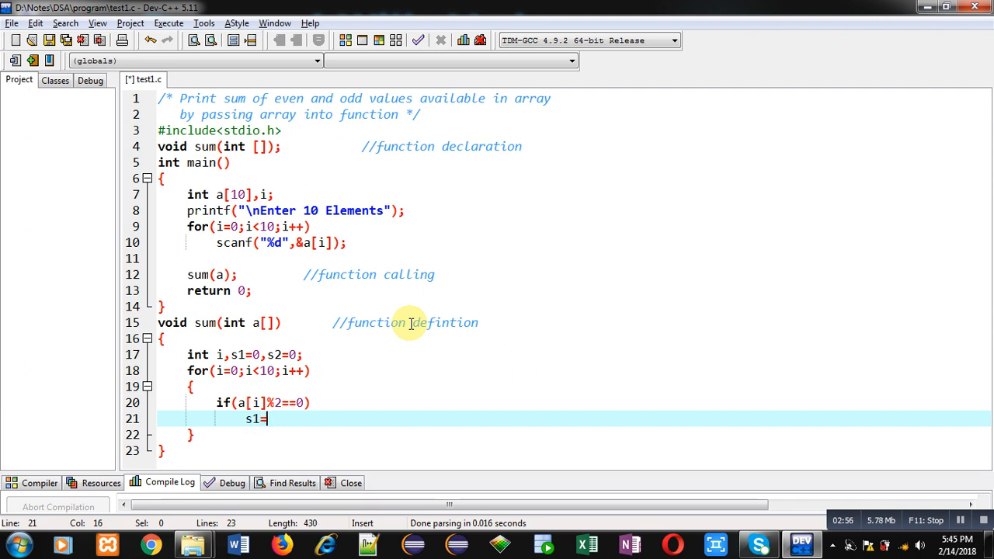
{"action": "type", "text": "s1"}
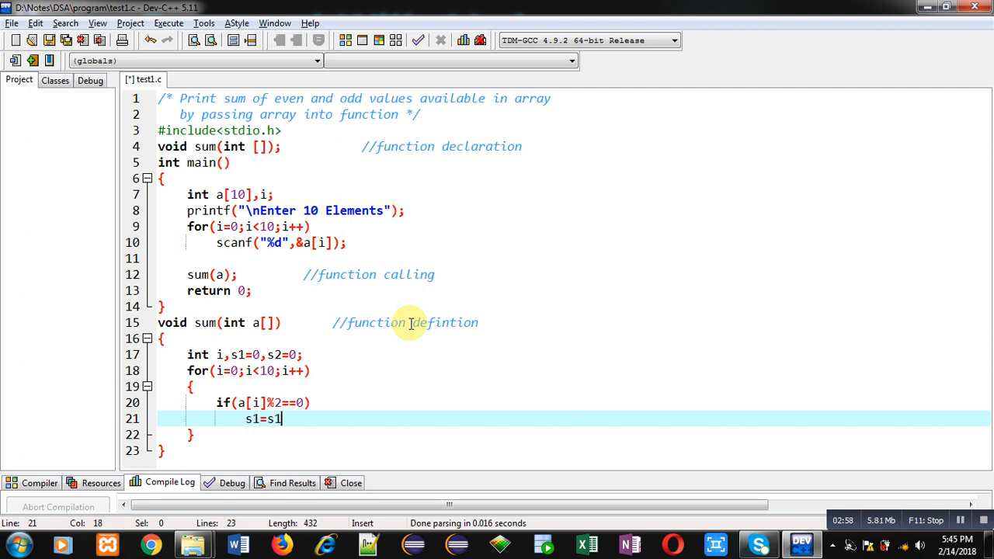
{"action": "type", "text": "+a[i];"}
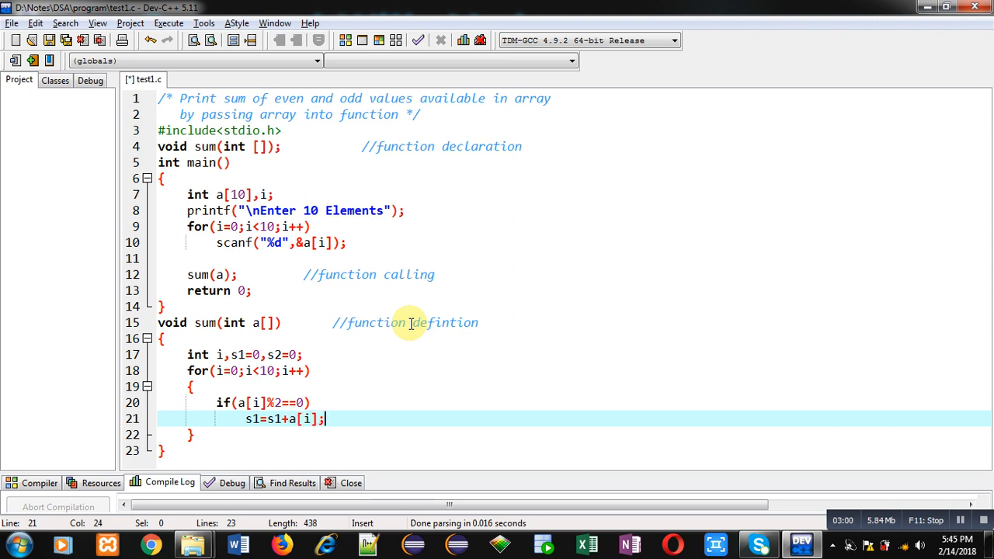
{"action": "type", "text": "else"}
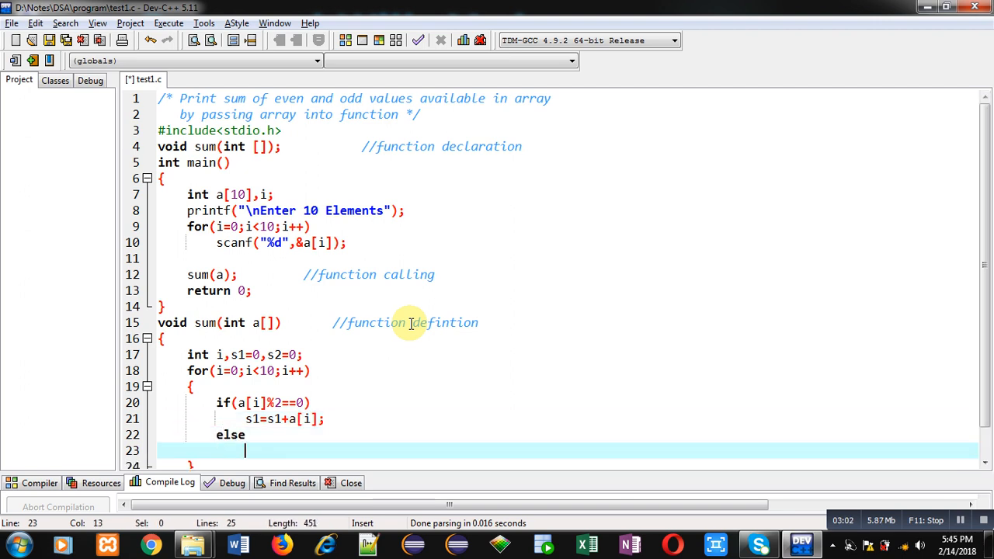
{"action": "type", "text": "s2=s2"}
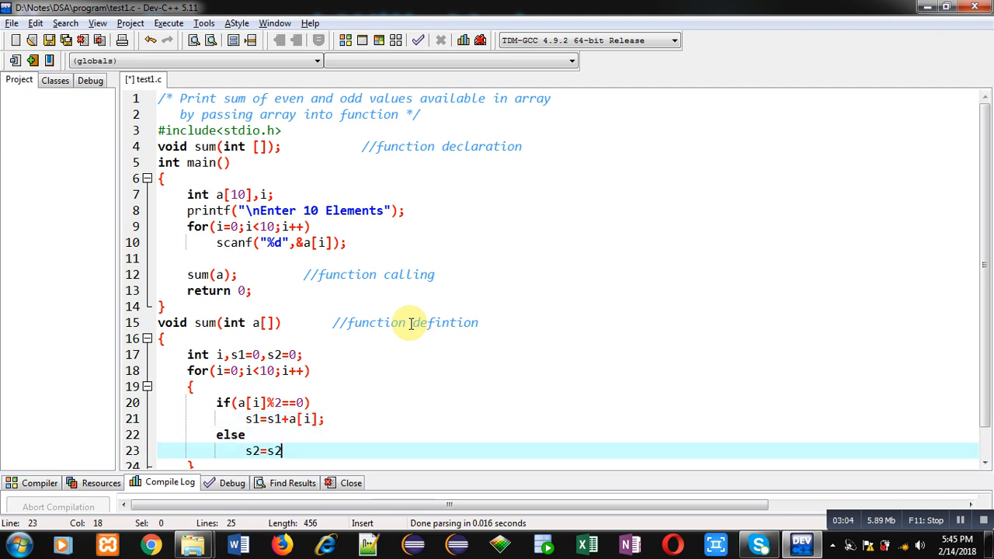
{"action": "type", "text": "+a[i];"}
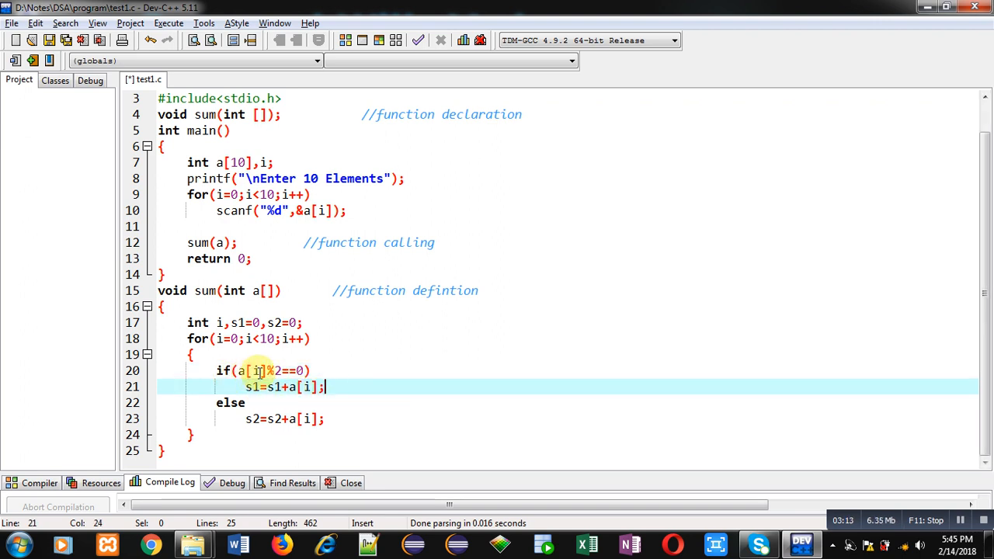
{"action": "left_click", "coordinate": [241, 419]}
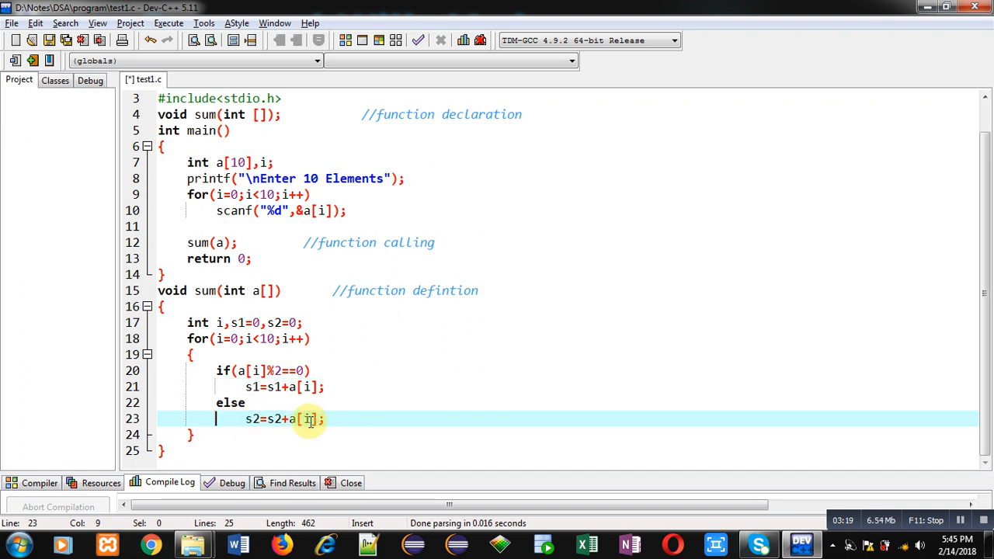
{"action": "mouse_move", "coordinate": [276, 419]}
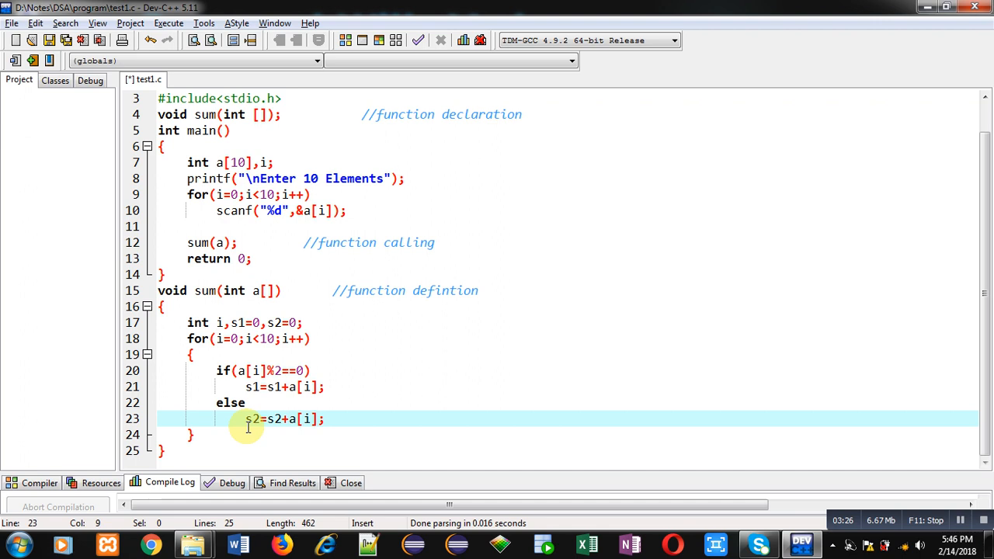
{"action": "left_click", "coordinate": [188, 434]}
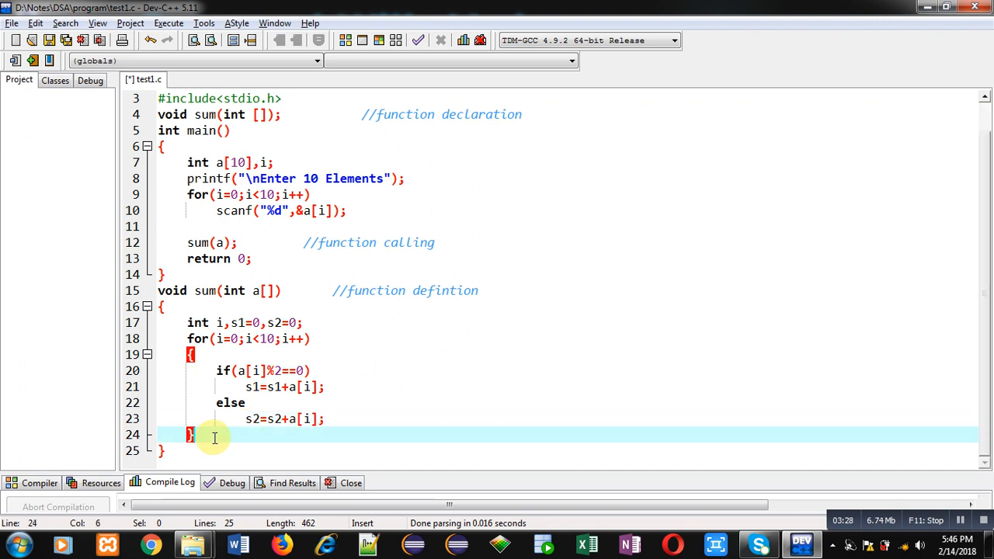
After the loop, print "\nEven Sum = %d\nOdd Sum = %d" with s1 and s2
{"action": "type", "text": "printf"}
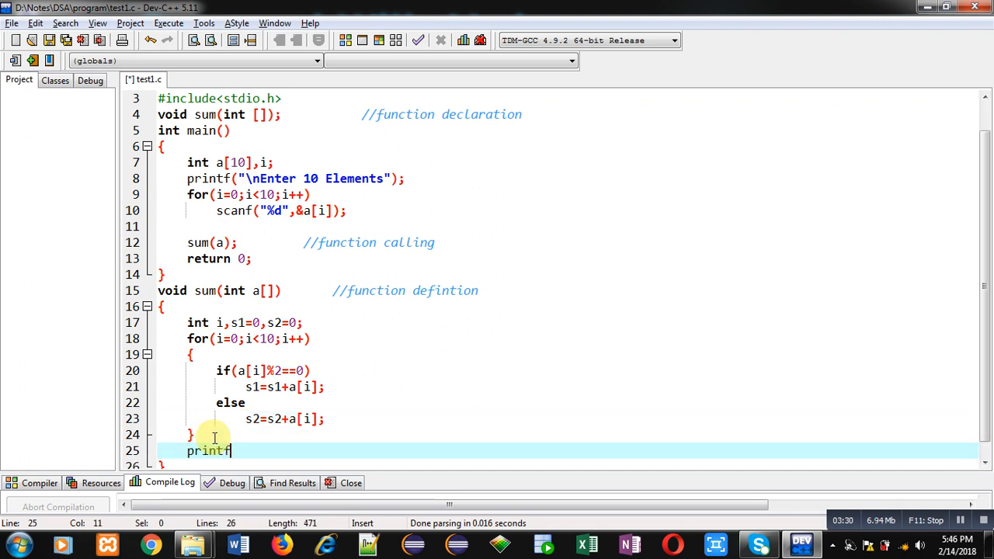
{"action": "type", "text": "(\"\\n\""}
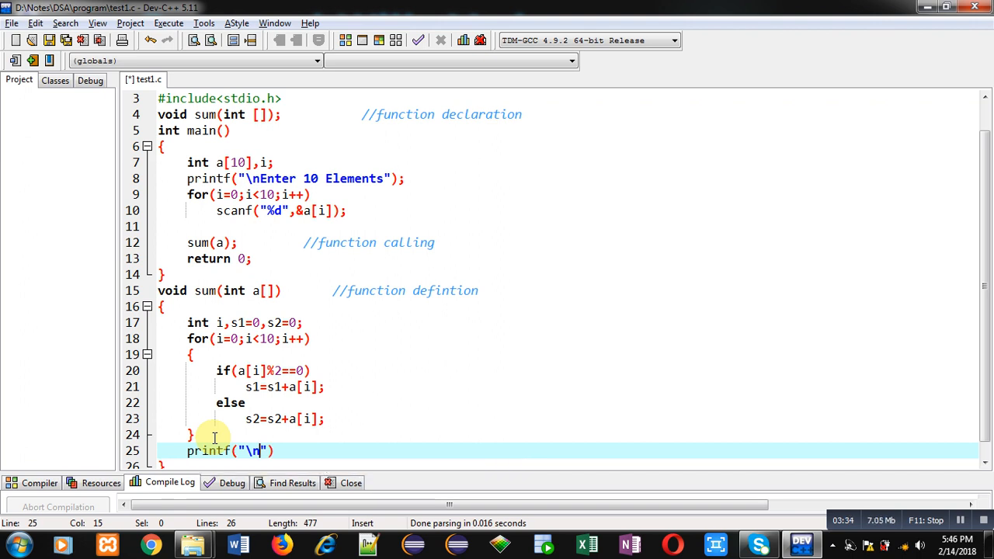
{"action": "type", "text": "Even Sum"}
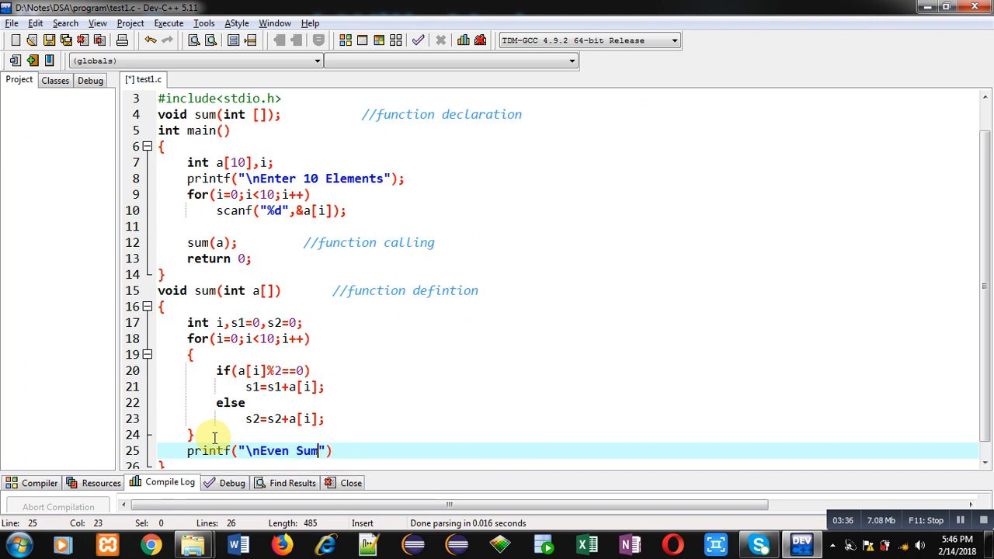
{"action": "type", "text": "= %d\\nOdd Sum = %d"}
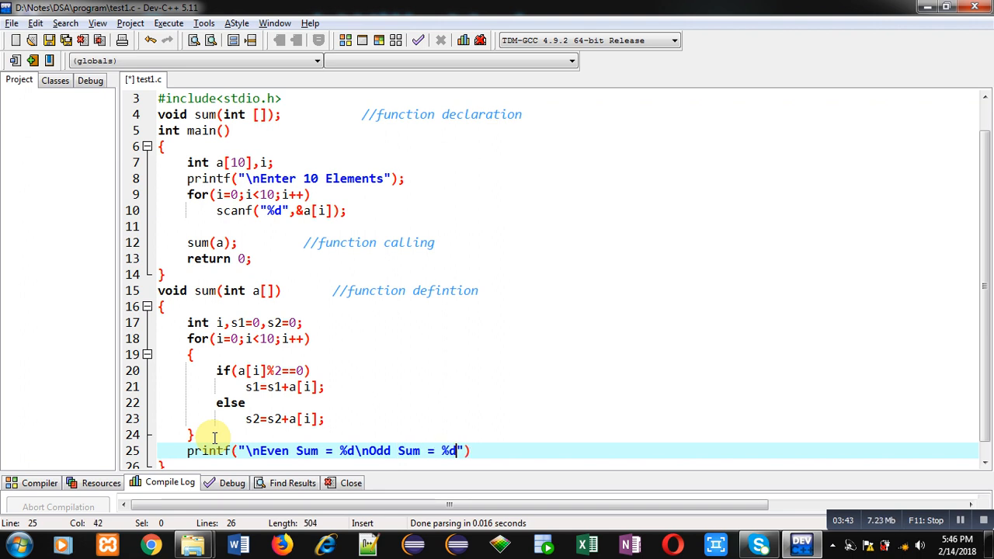
{"action": "type", "text": ",s1,s2"}
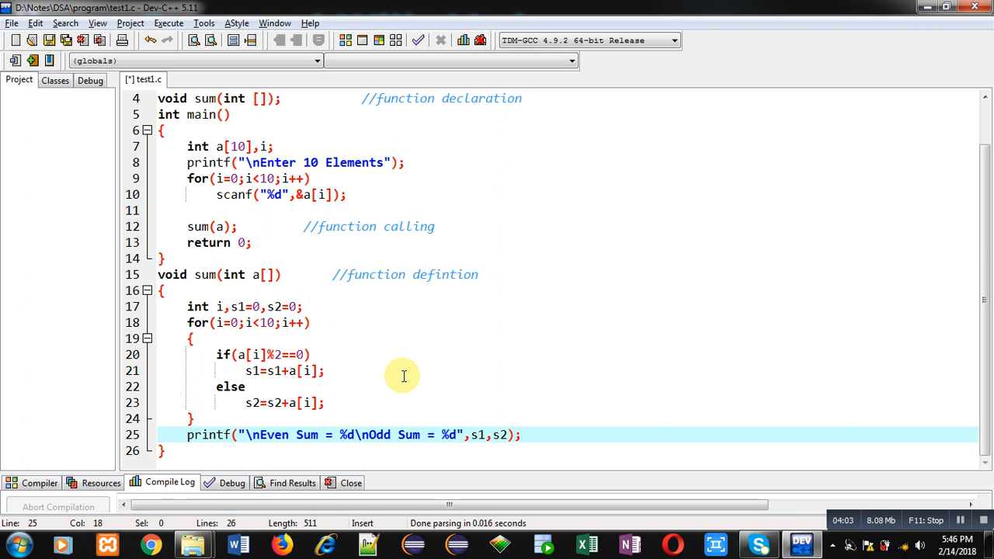
Review the s1/s2 declarations and sum definition, then save and compile test1.c
{"action": "left_click", "coordinate": [281, 306]}
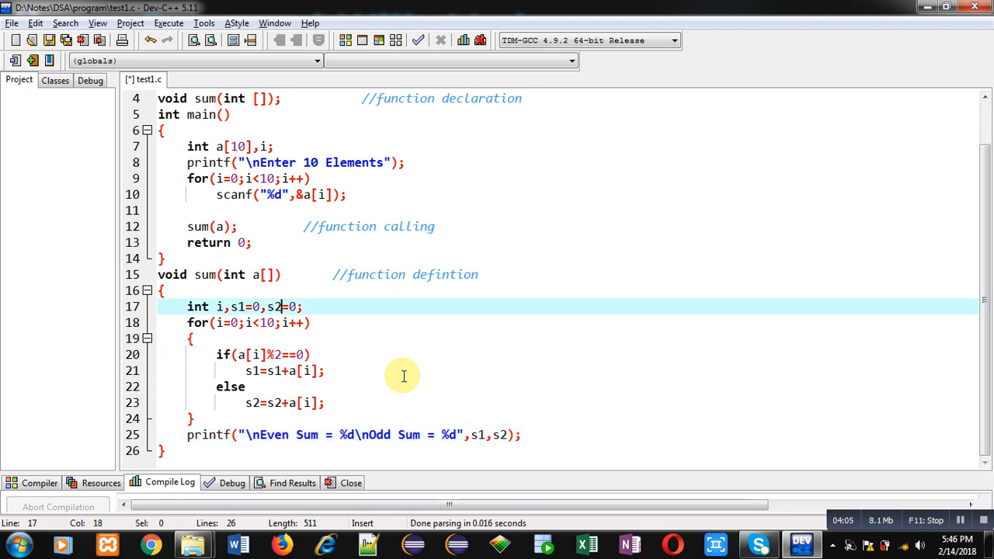
{"action": "left_click", "coordinate": [186, 275]}
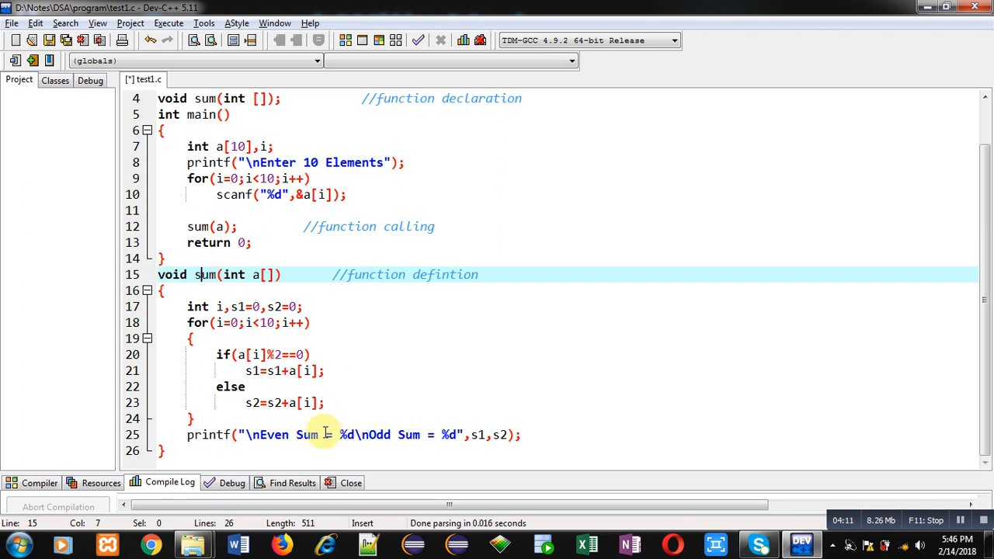
{"action": "mouse_move", "coordinate": [347, 375]}
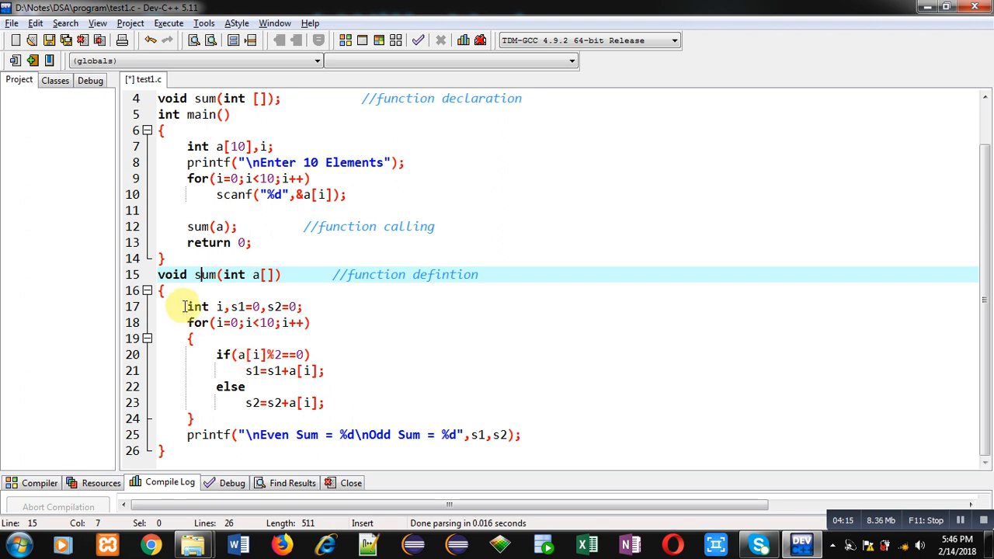
{"action": "mouse_move", "coordinate": [204, 398]}
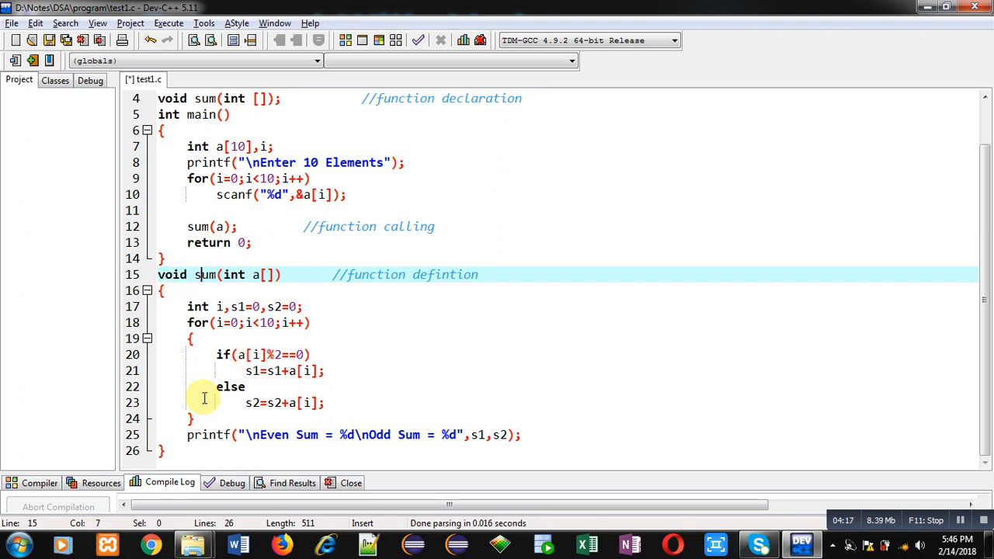
{"action": "left_click", "coordinate": [431, 435]}
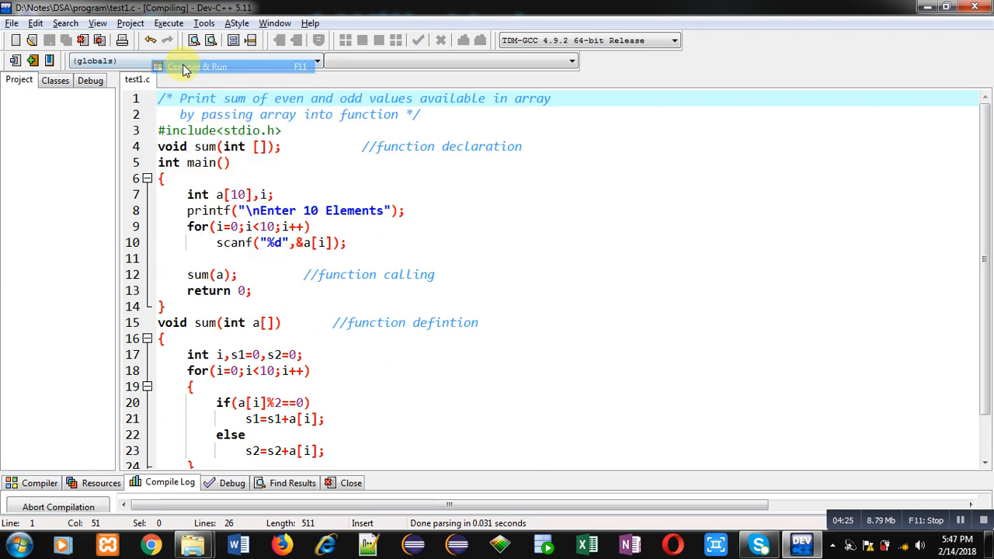
Compile and run the program, entering the numbers 1 to 10 as input
{"action": "left_click", "coordinate": [200, 66]}
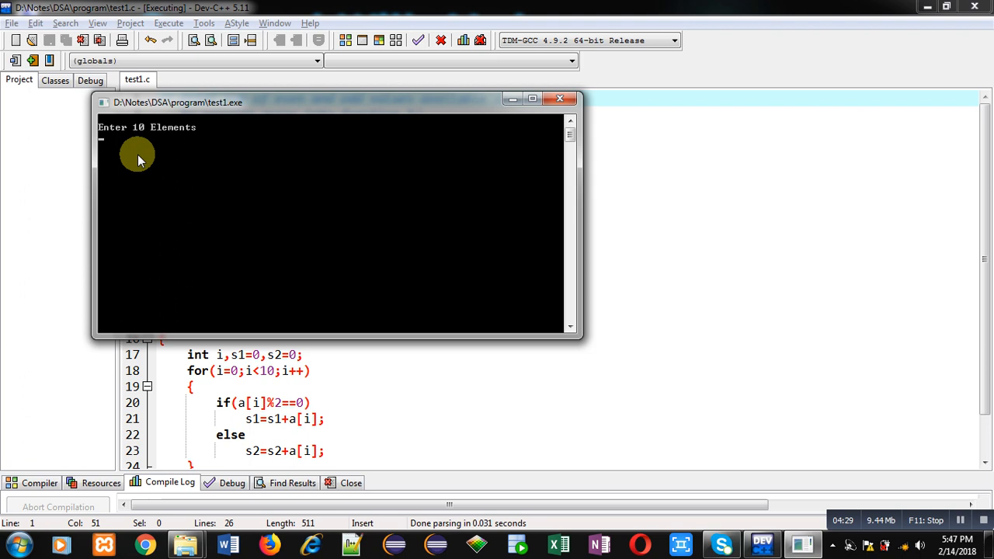
{"action": "type", "text": "1"}
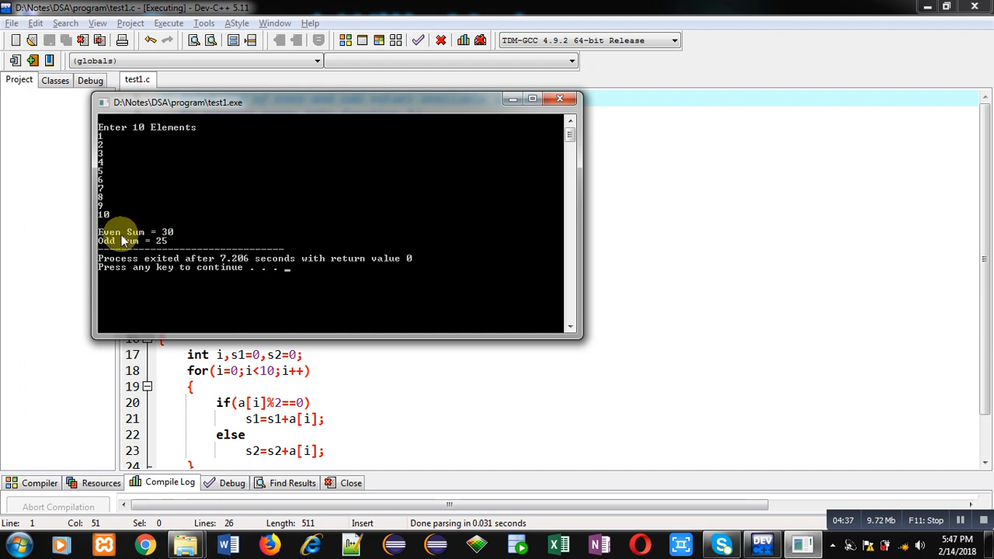
{"action": "mouse_move", "coordinate": [169, 247]}
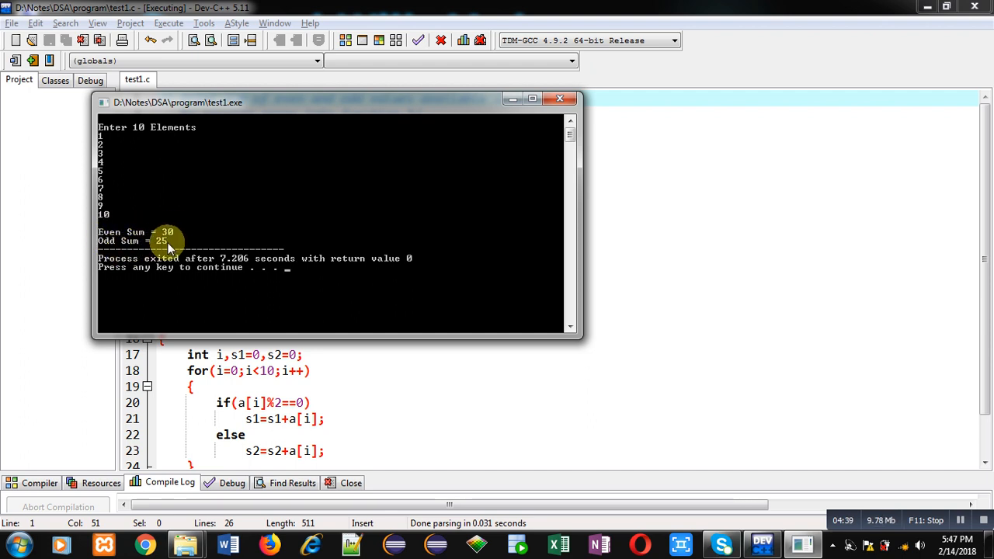
{"action": "mouse_move", "coordinate": [113, 190]}
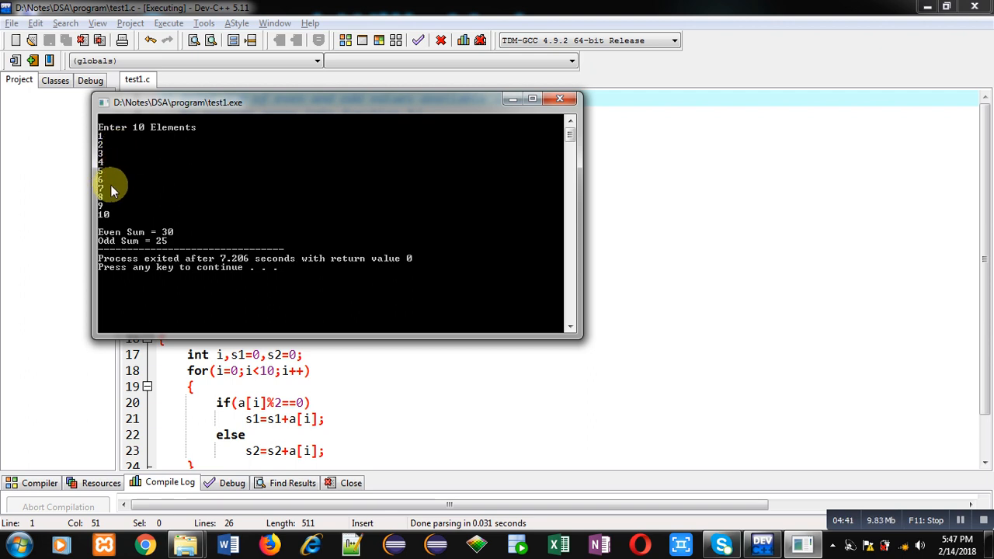
{"action": "mouse_move", "coordinate": [144, 241]}
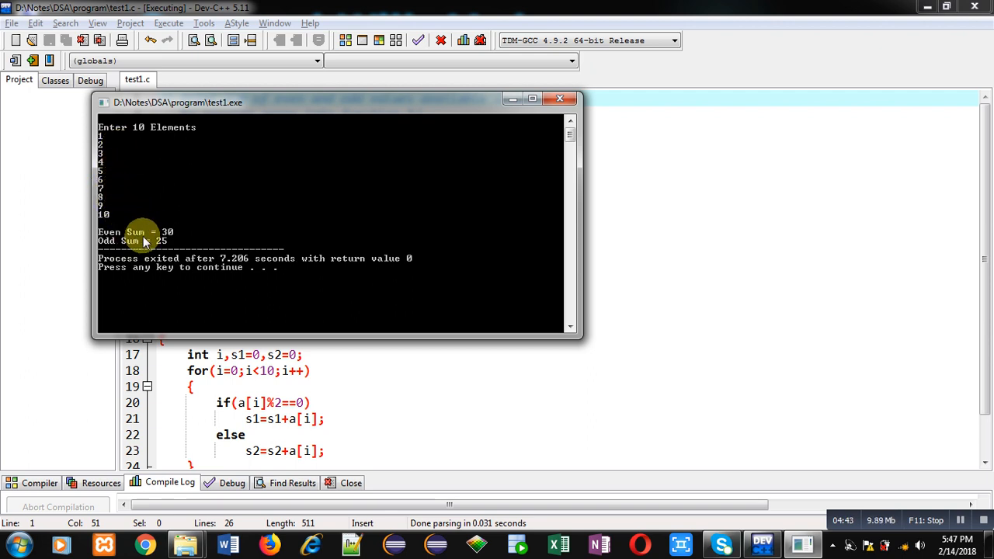
{"action": "mouse_move", "coordinate": [115, 156]}
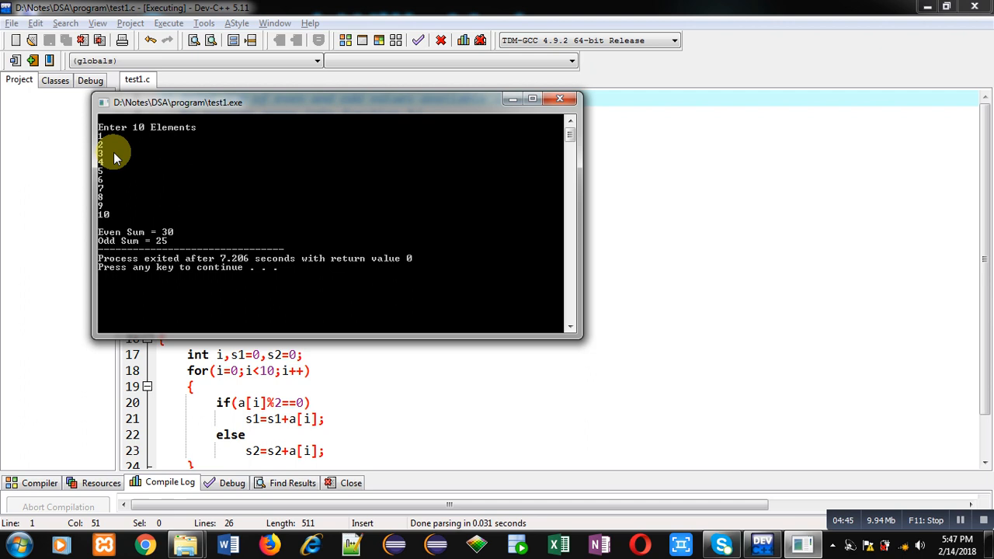
{"action": "mouse_move", "coordinate": [128, 243]}
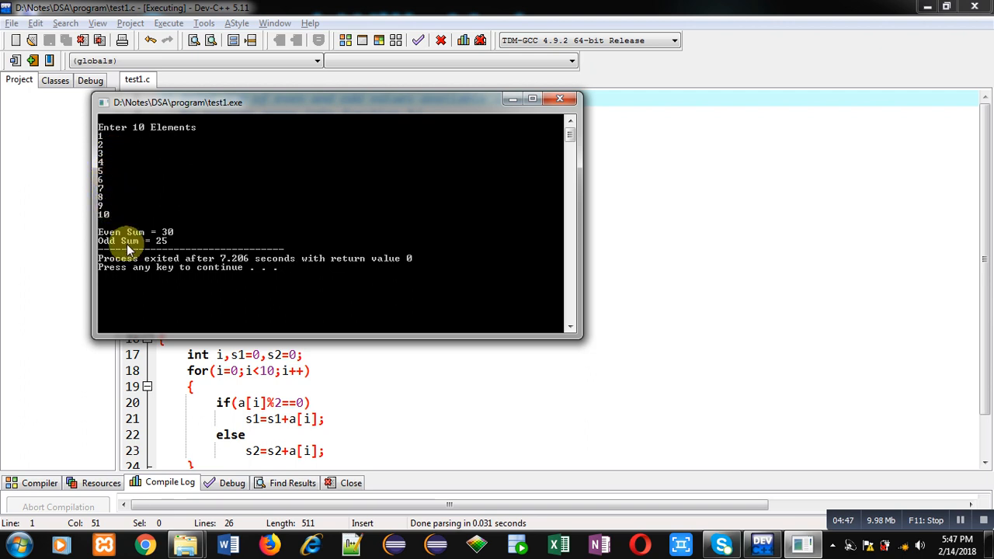
{"action": "mouse_move", "coordinate": [283, 191]}
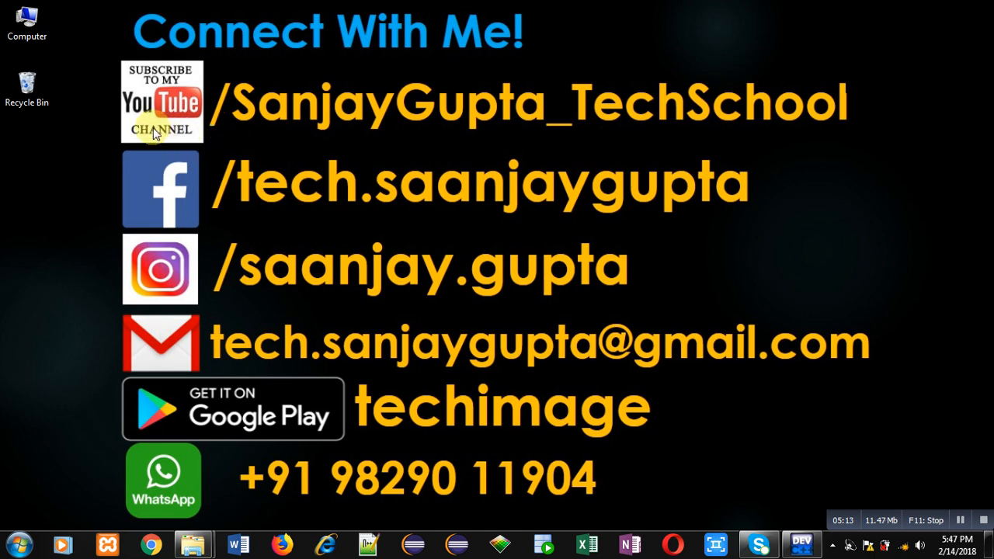
{"action": "mouse_move", "coordinate": [427, 140]}
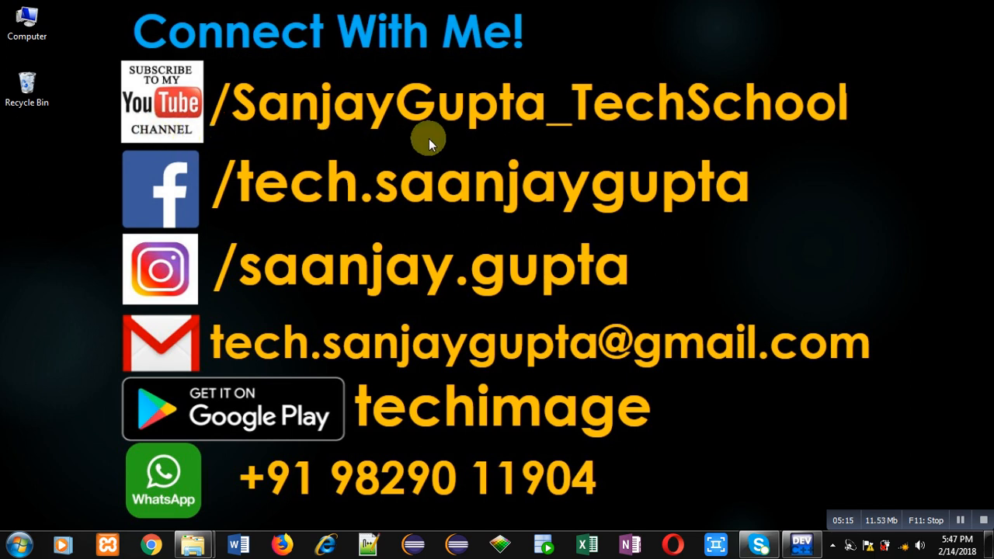
{"action": "mouse_move", "coordinate": [466, 419]}
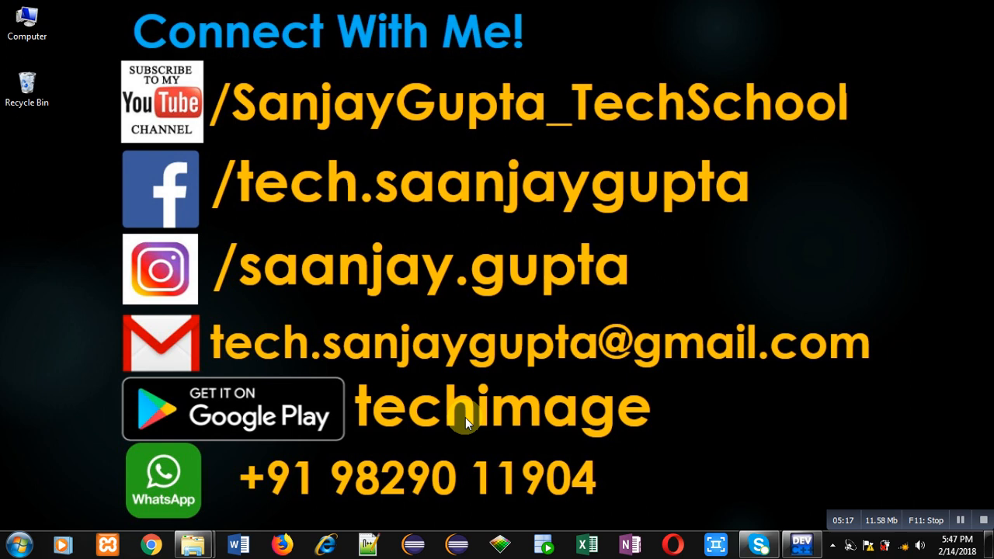